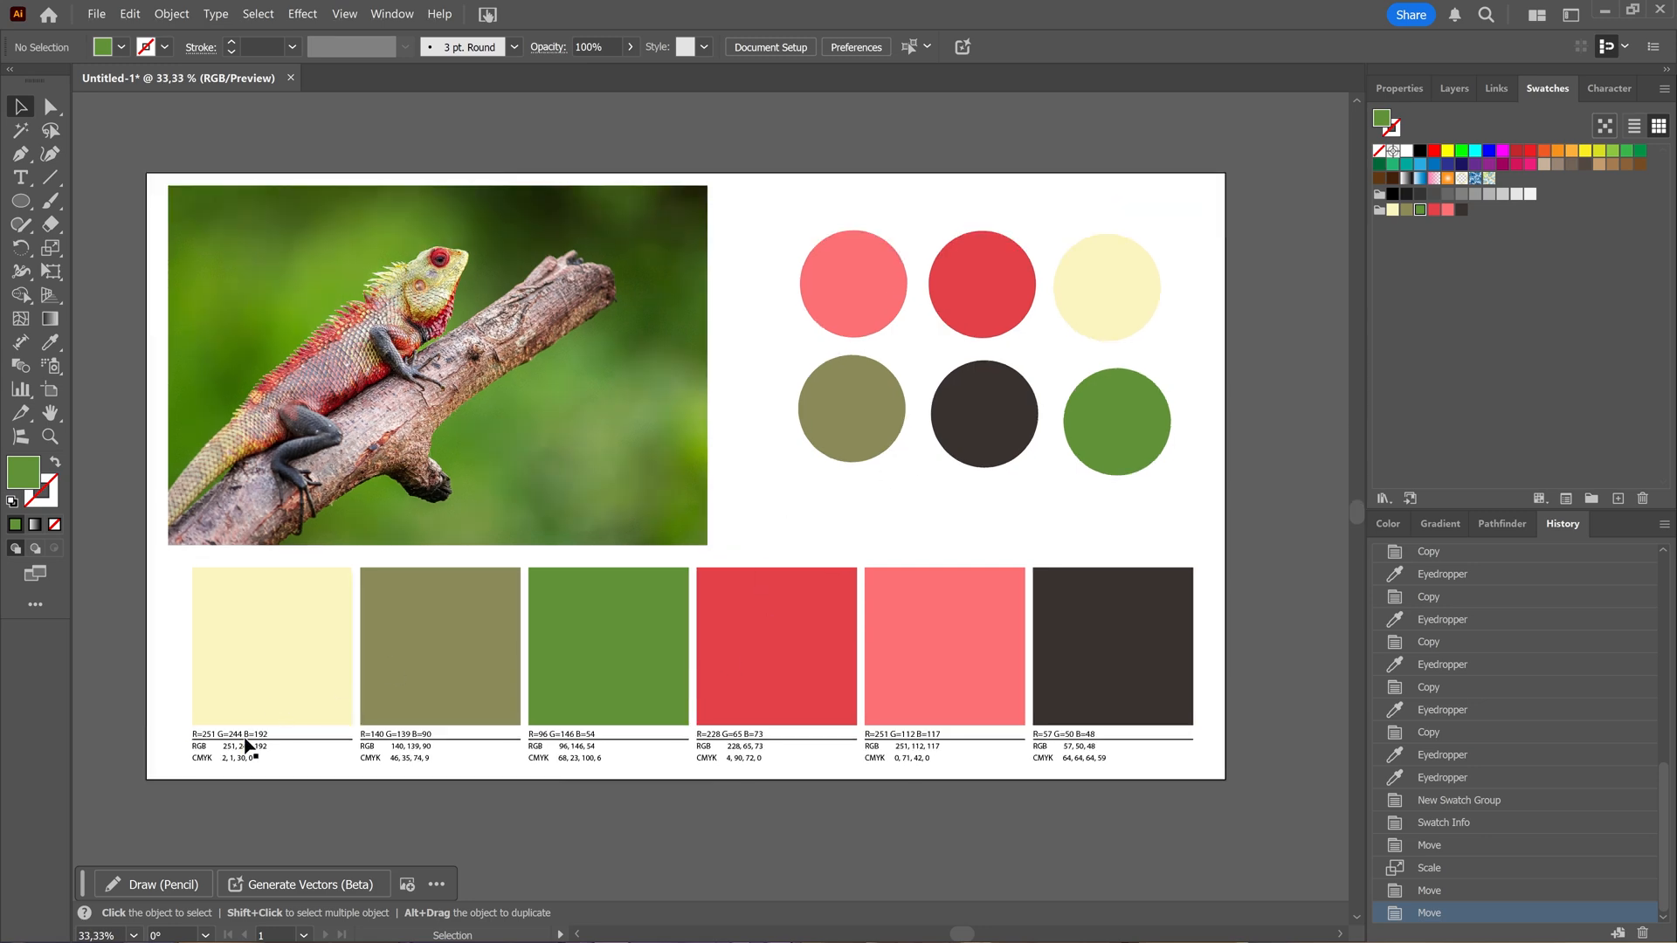
mouse_move(1213, 227)
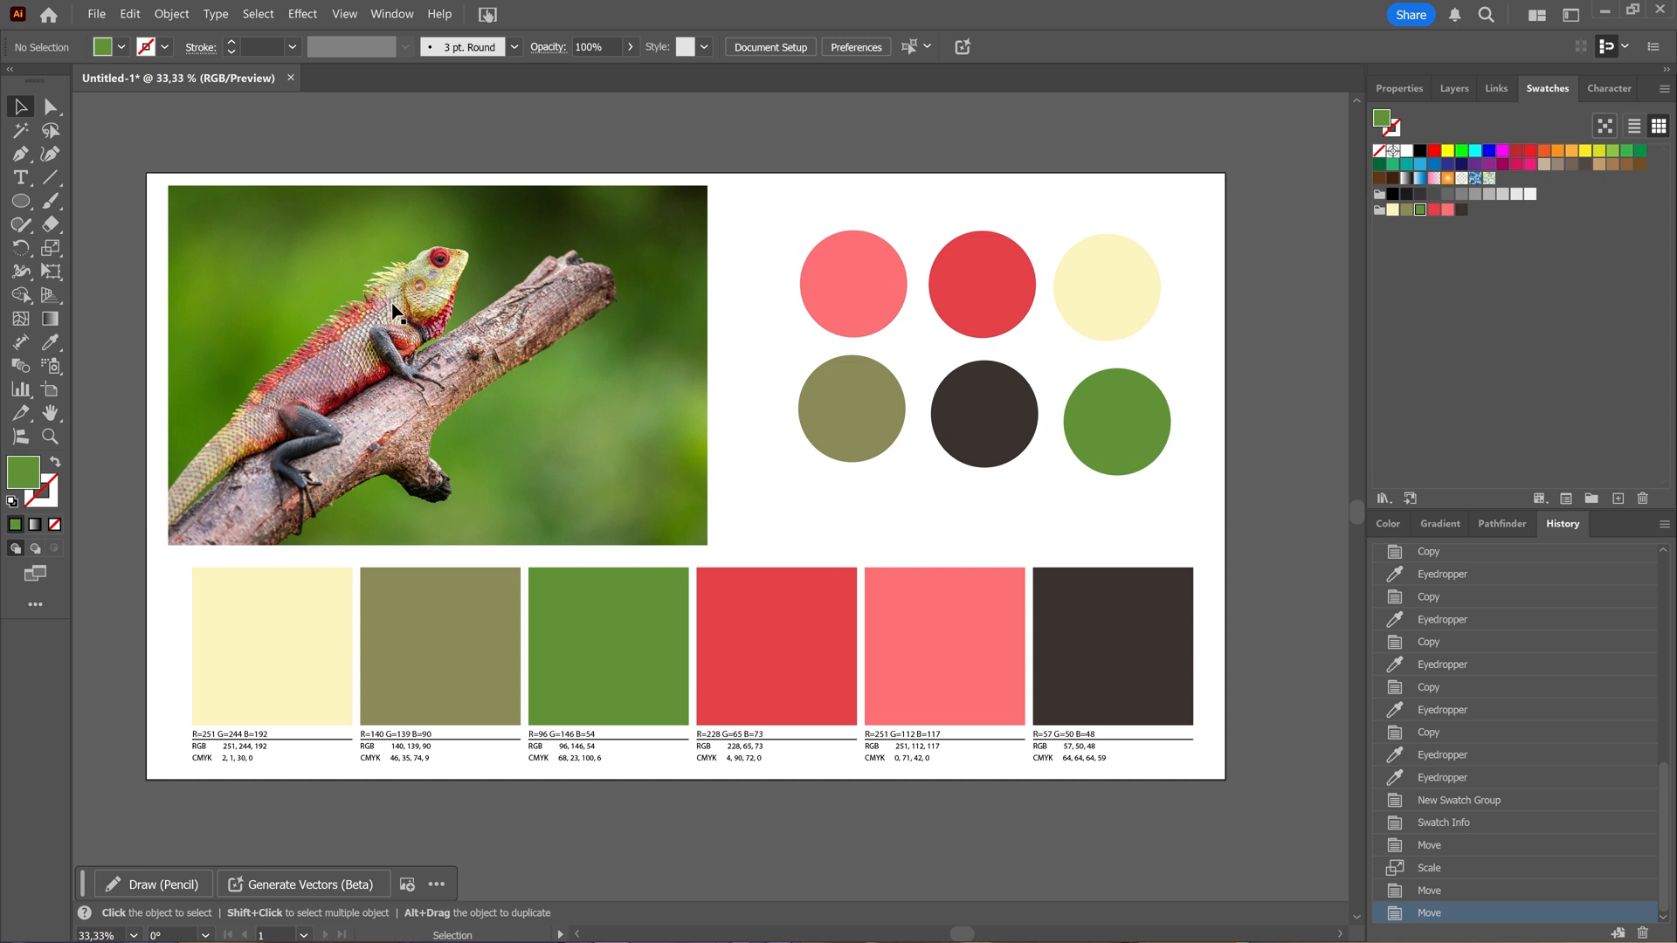
mouse_move(499, 682)
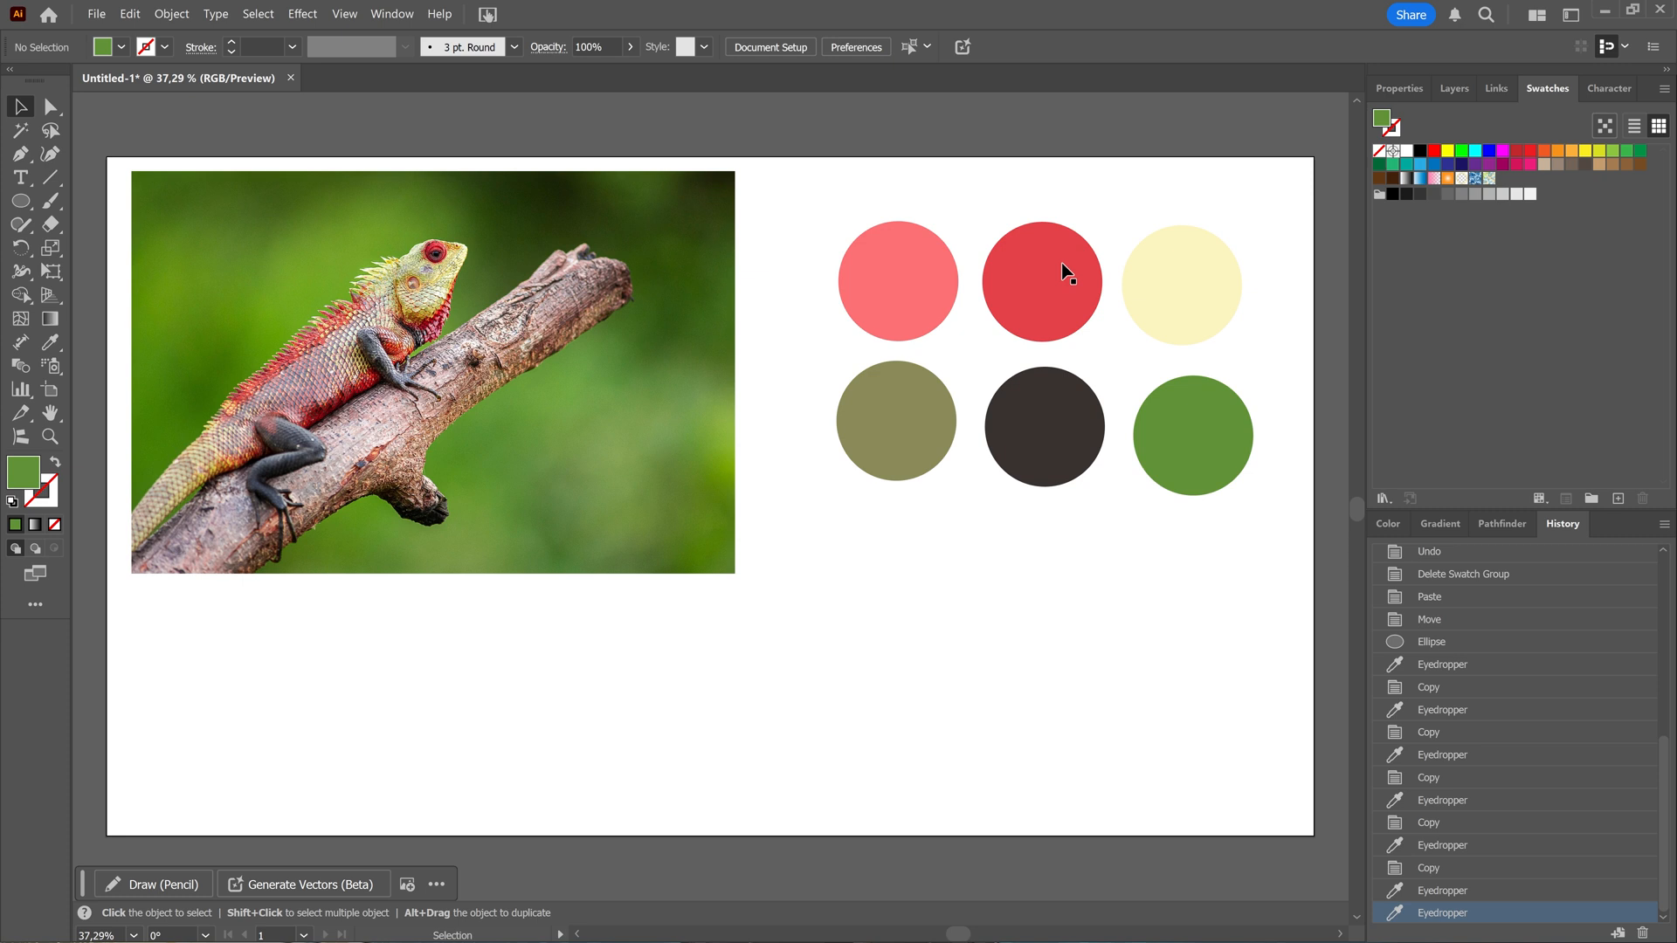
mouse_move(460, 482)
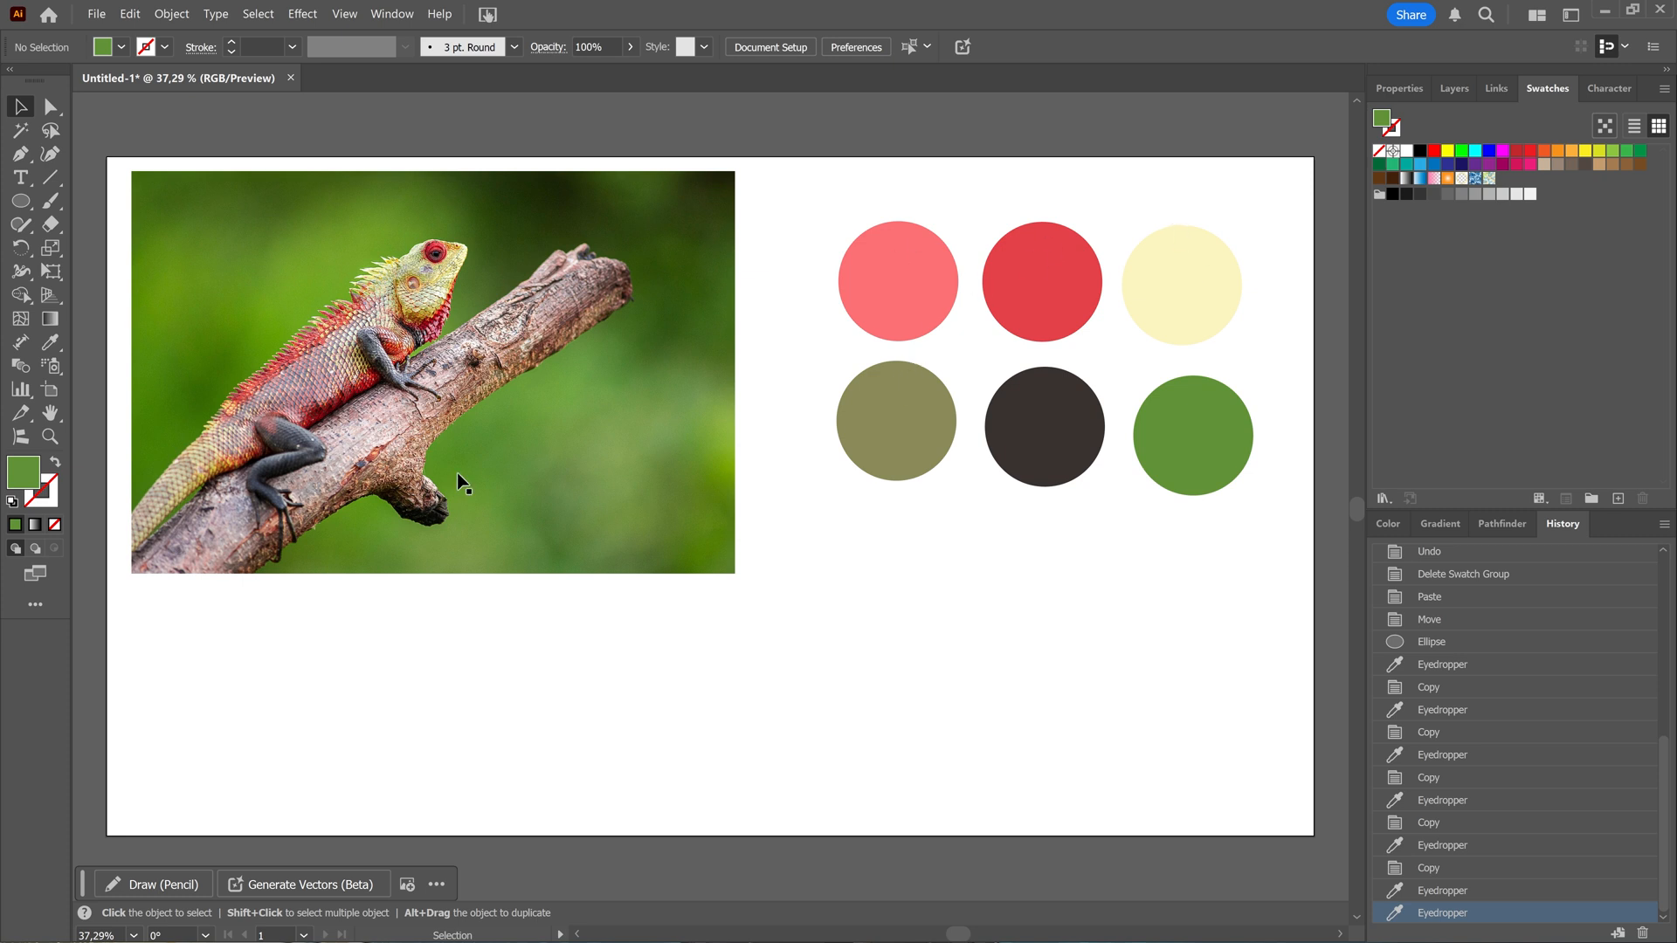
mouse_move(1247, 269)
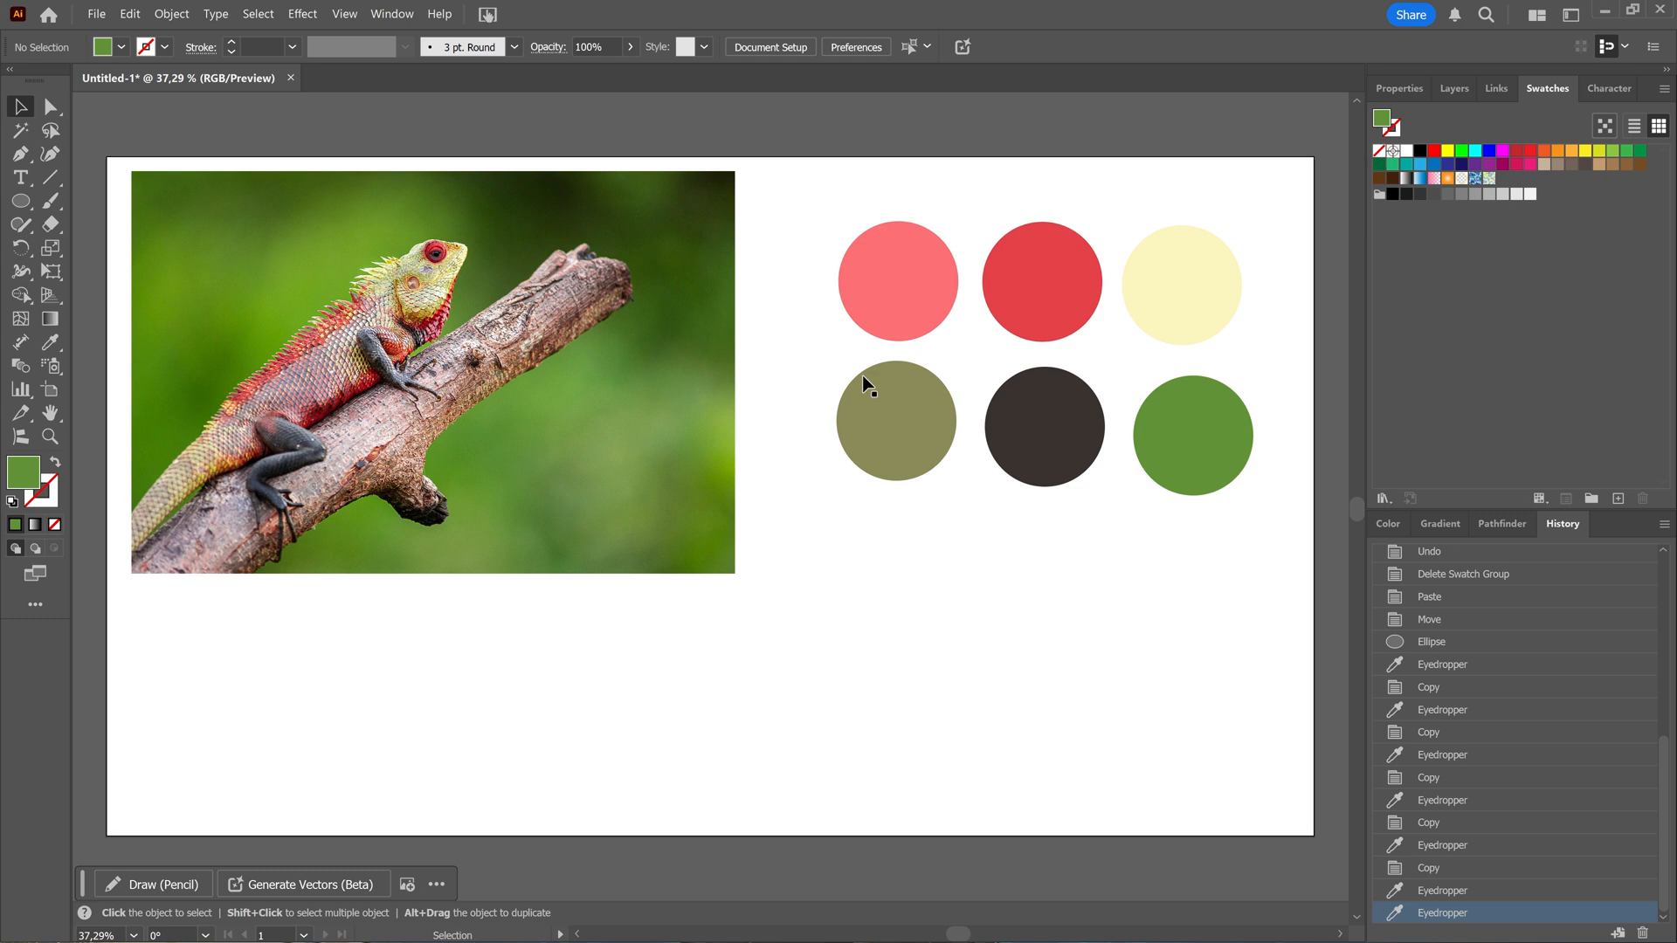
- Select all six colour circles as one set and reach the Swatches panel menu
key("v")
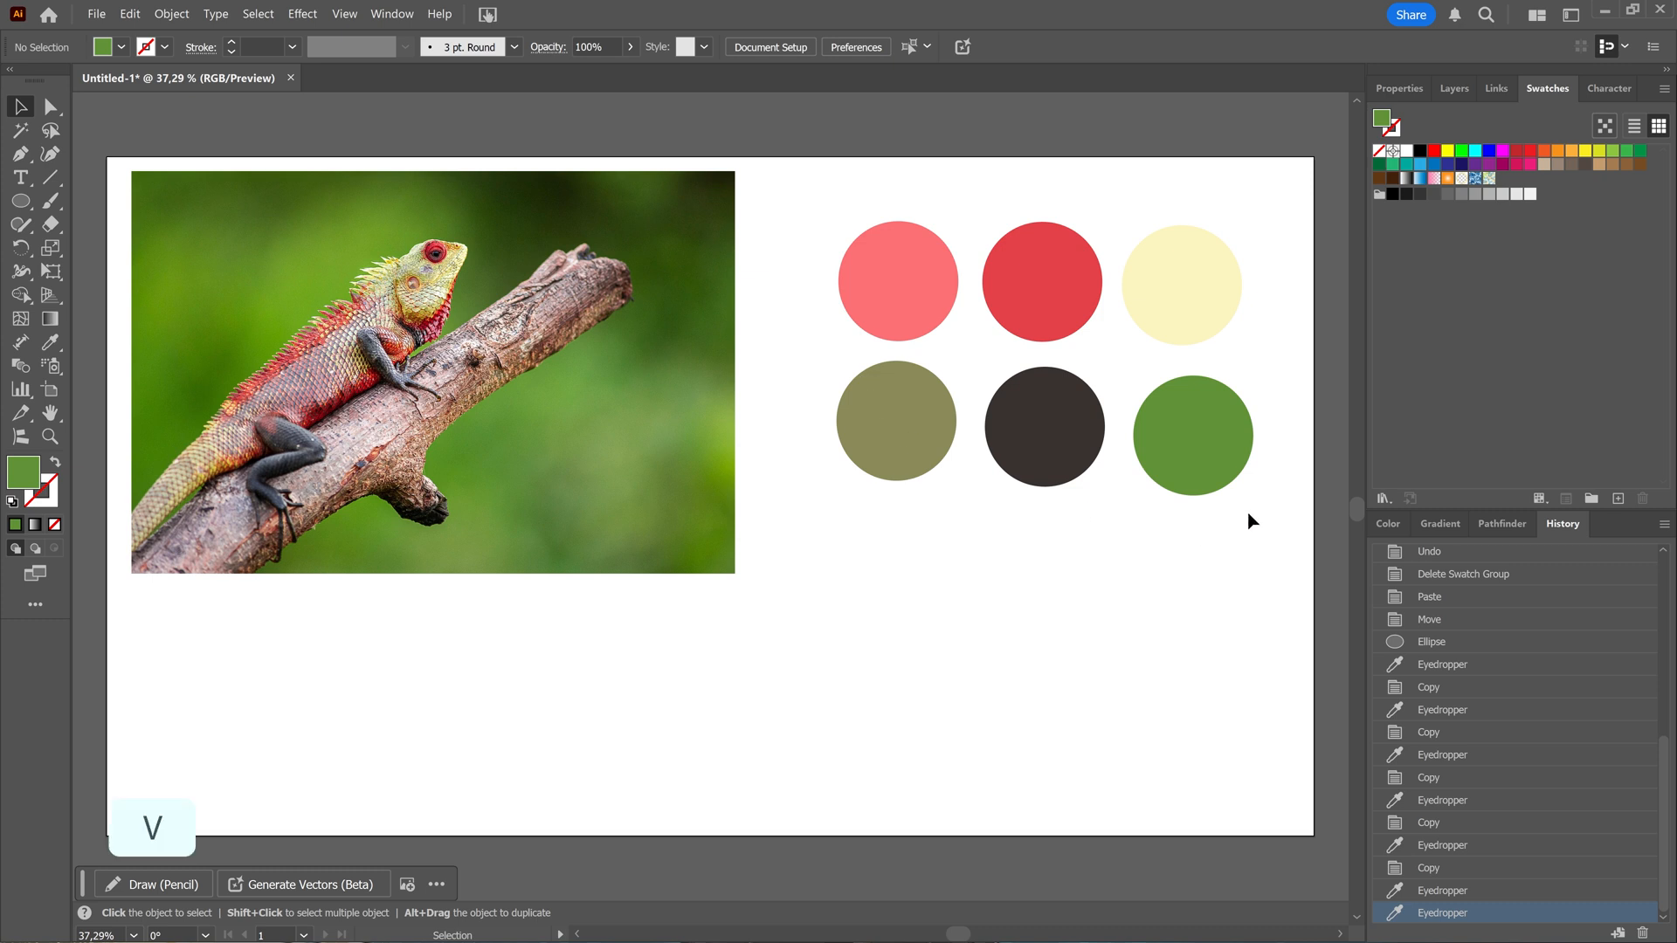
left_click(896, 281)
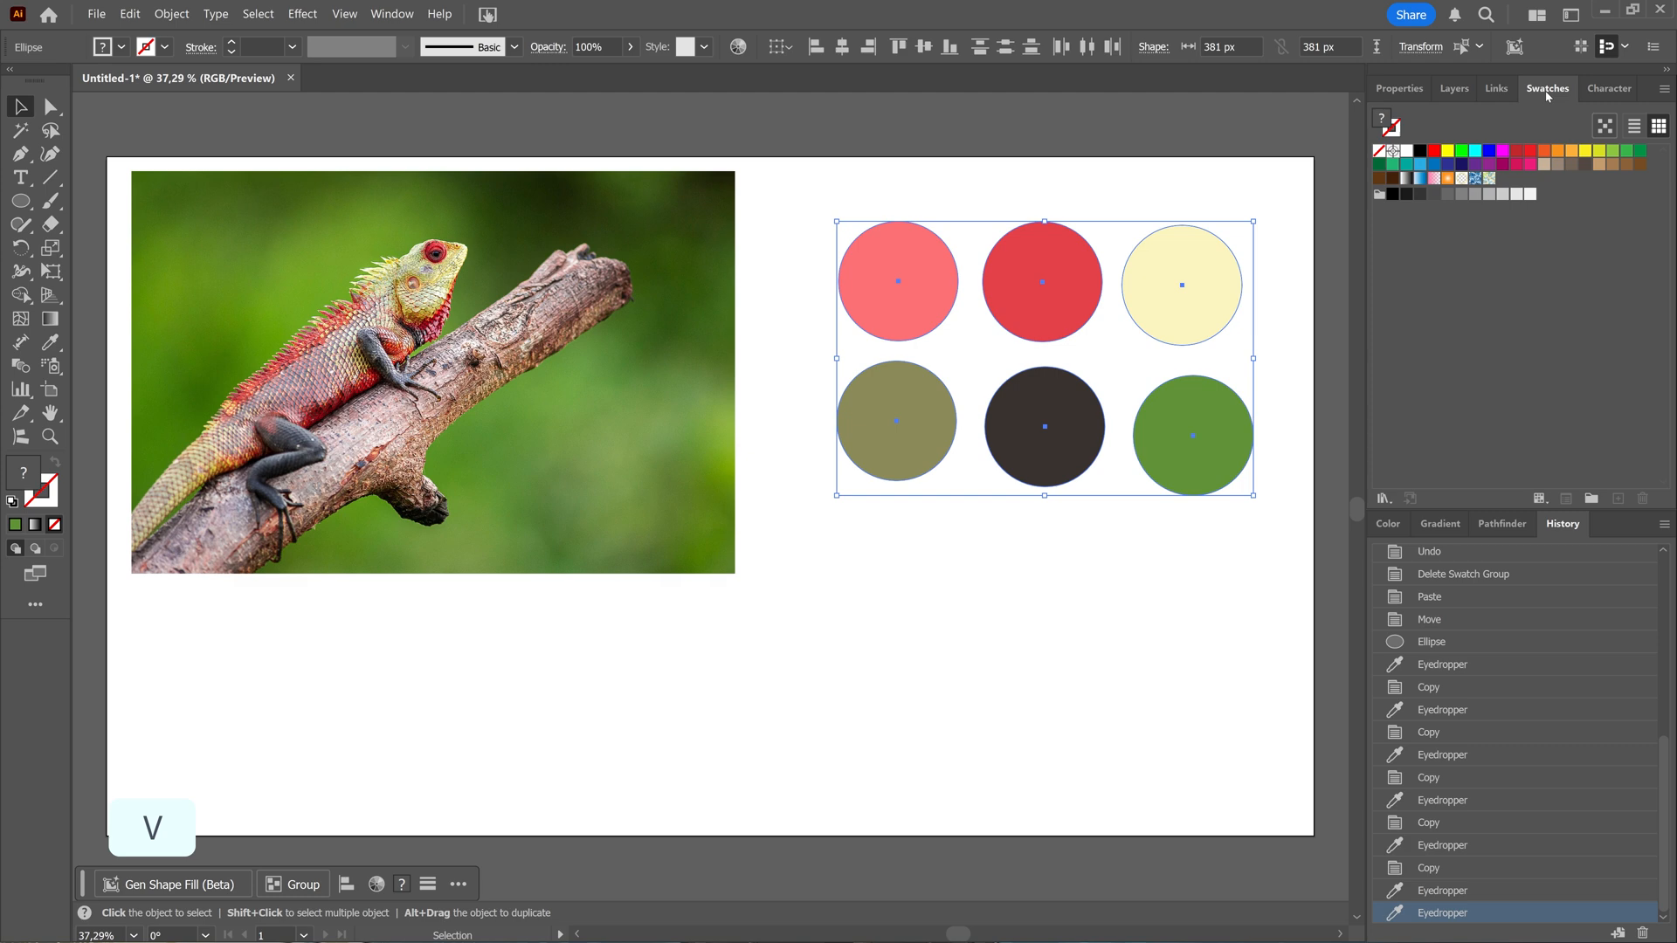
left_click(390, 14)
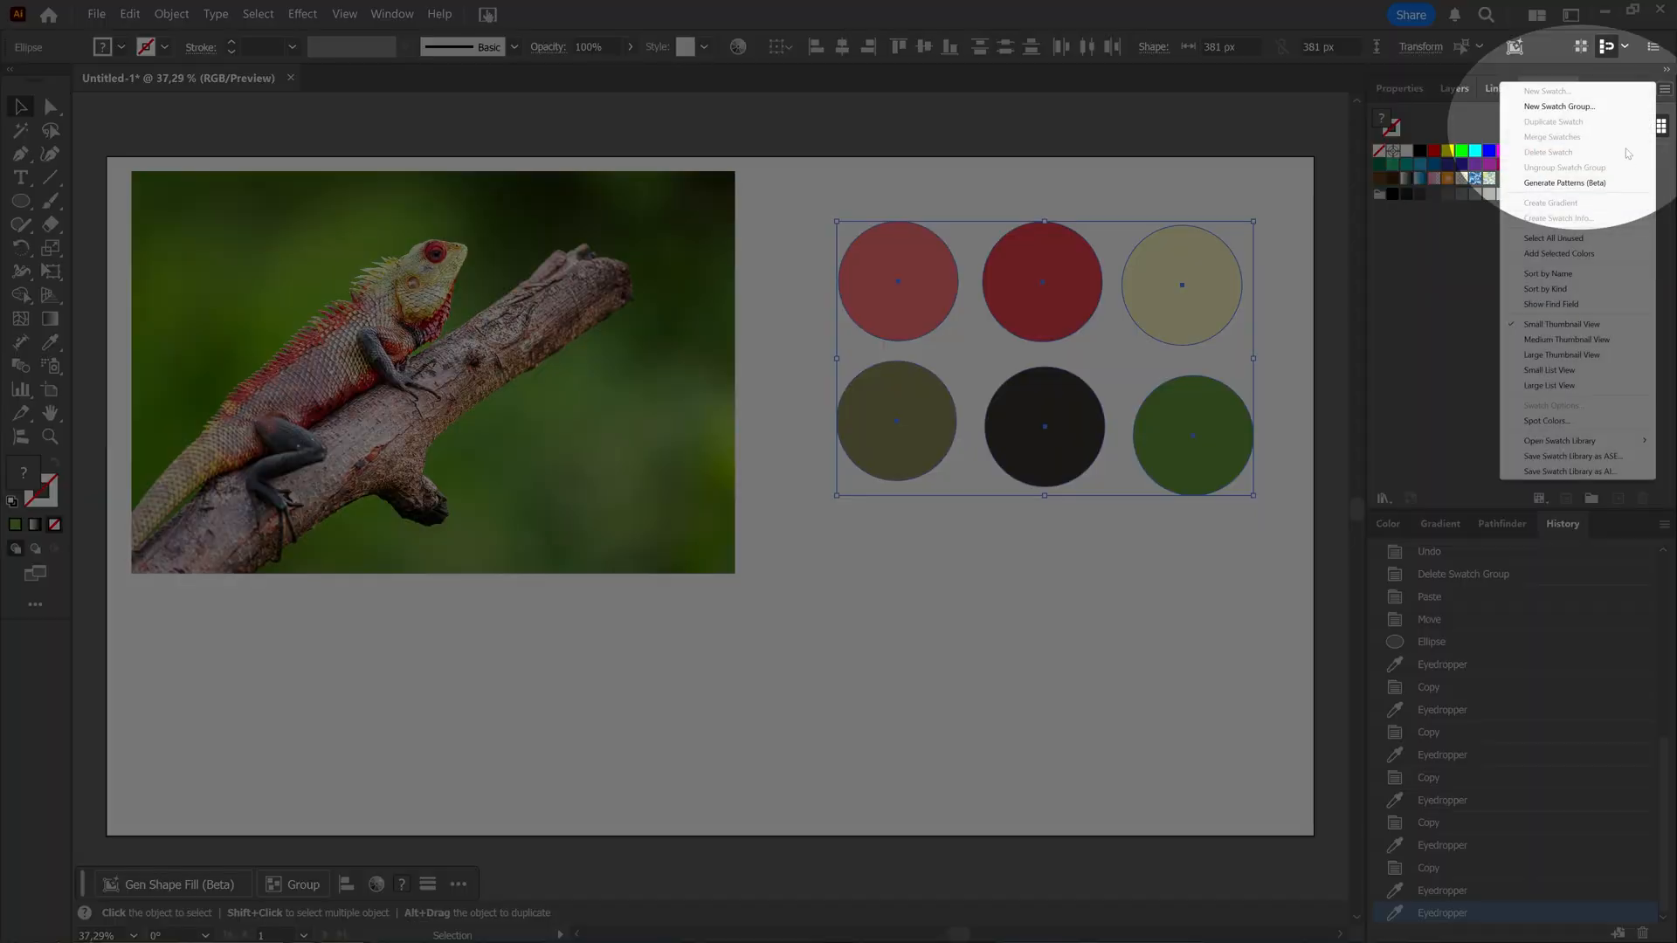
- Create a New Swatch Group from the selected circles' colours and confirm it
left_click(1560, 107)
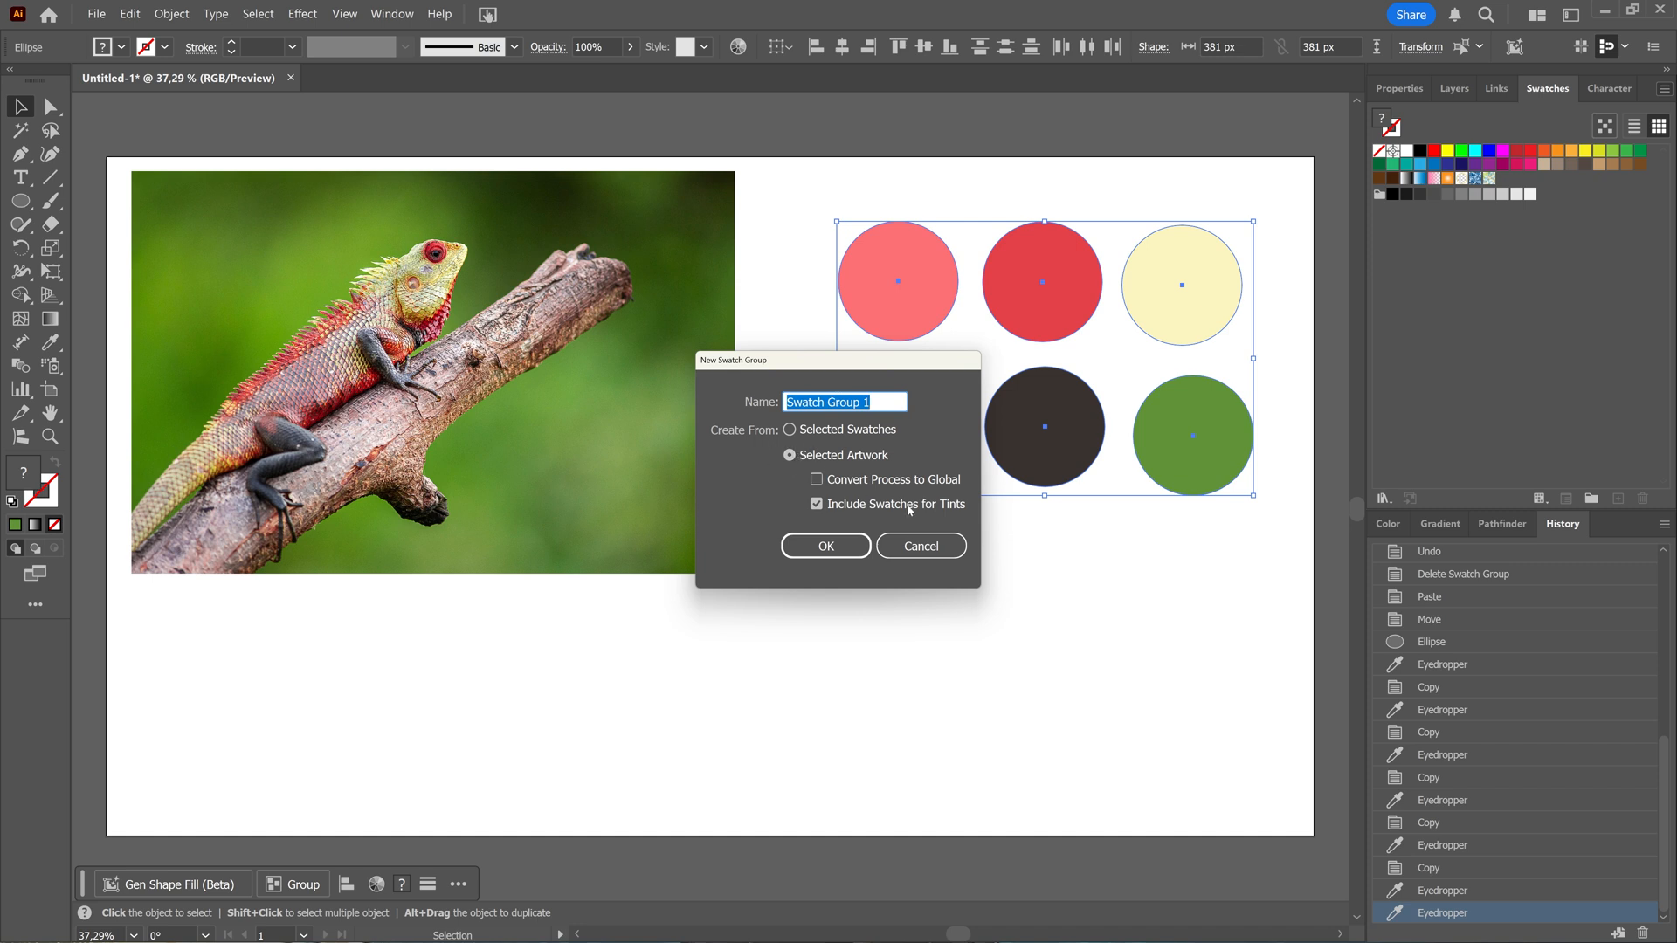
mouse_move(880, 515)
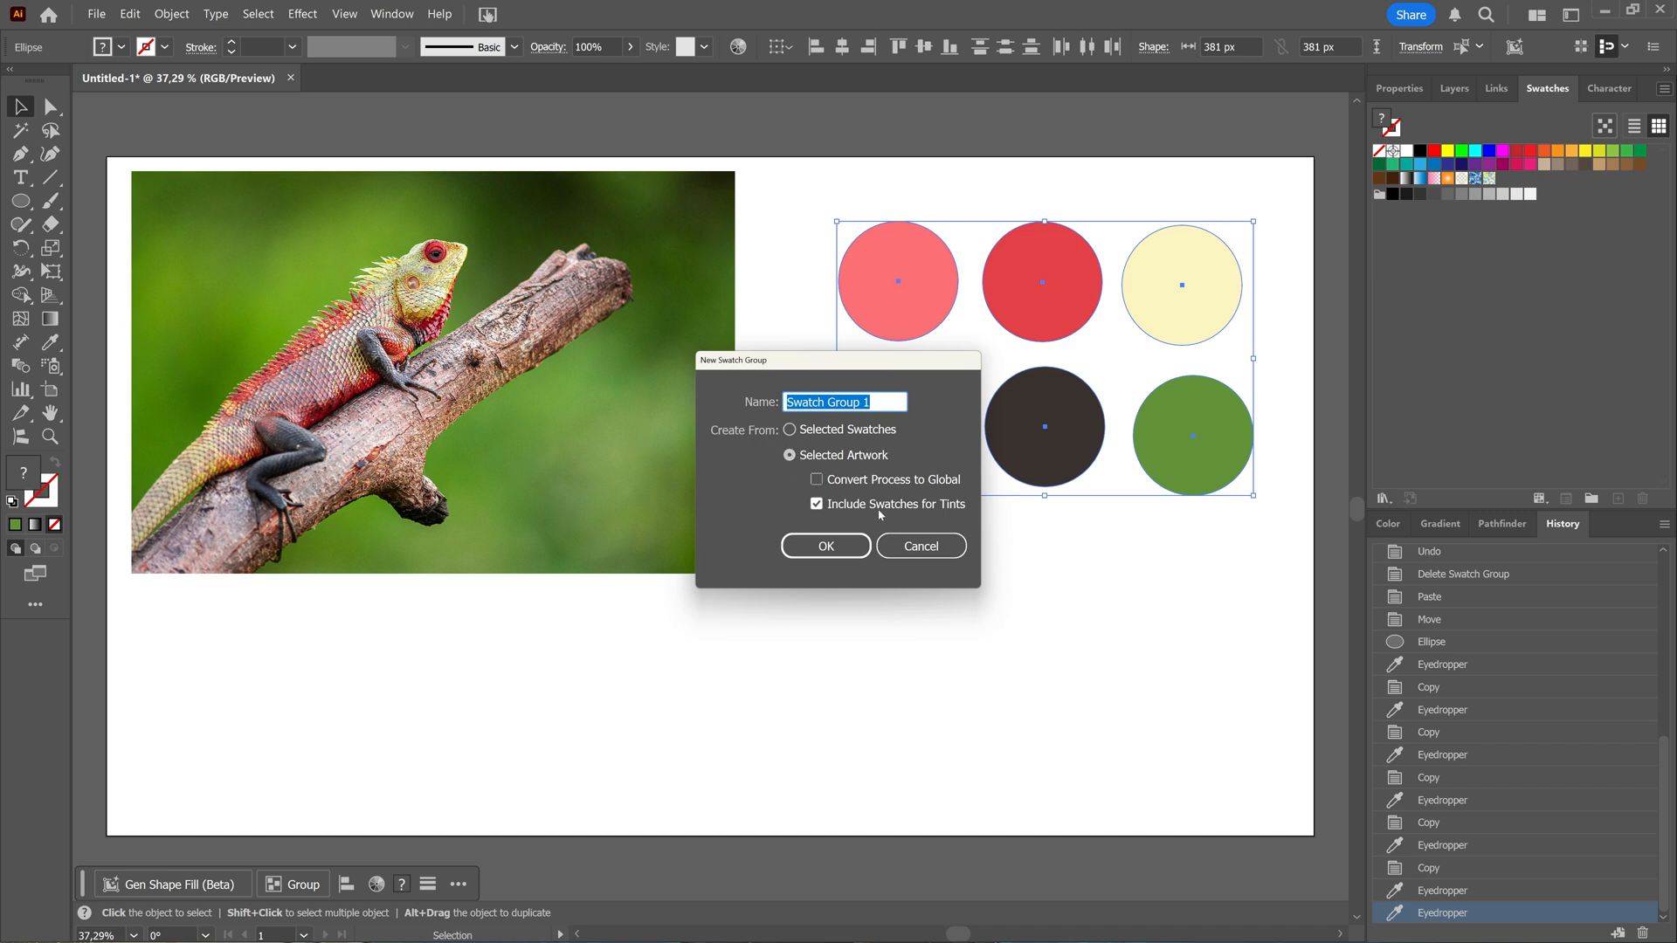
left_click(824, 545)
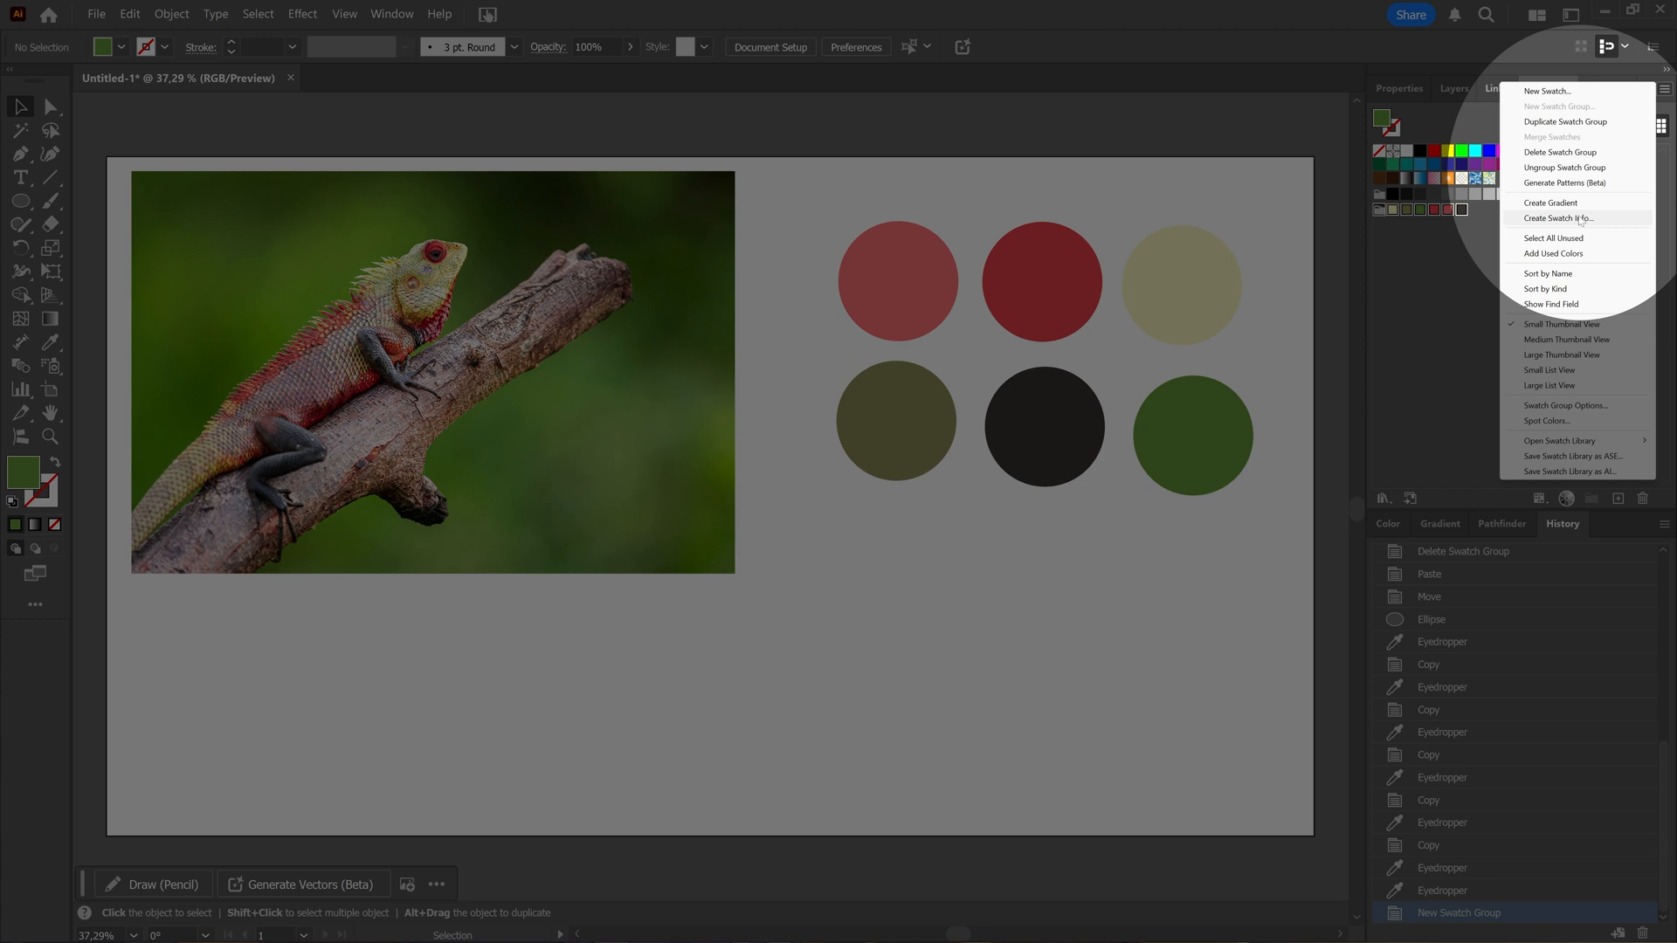
- Set the swatch info cards to colour name, RGB and CMYK only, with no ink type or card background
left_click(1560, 218)
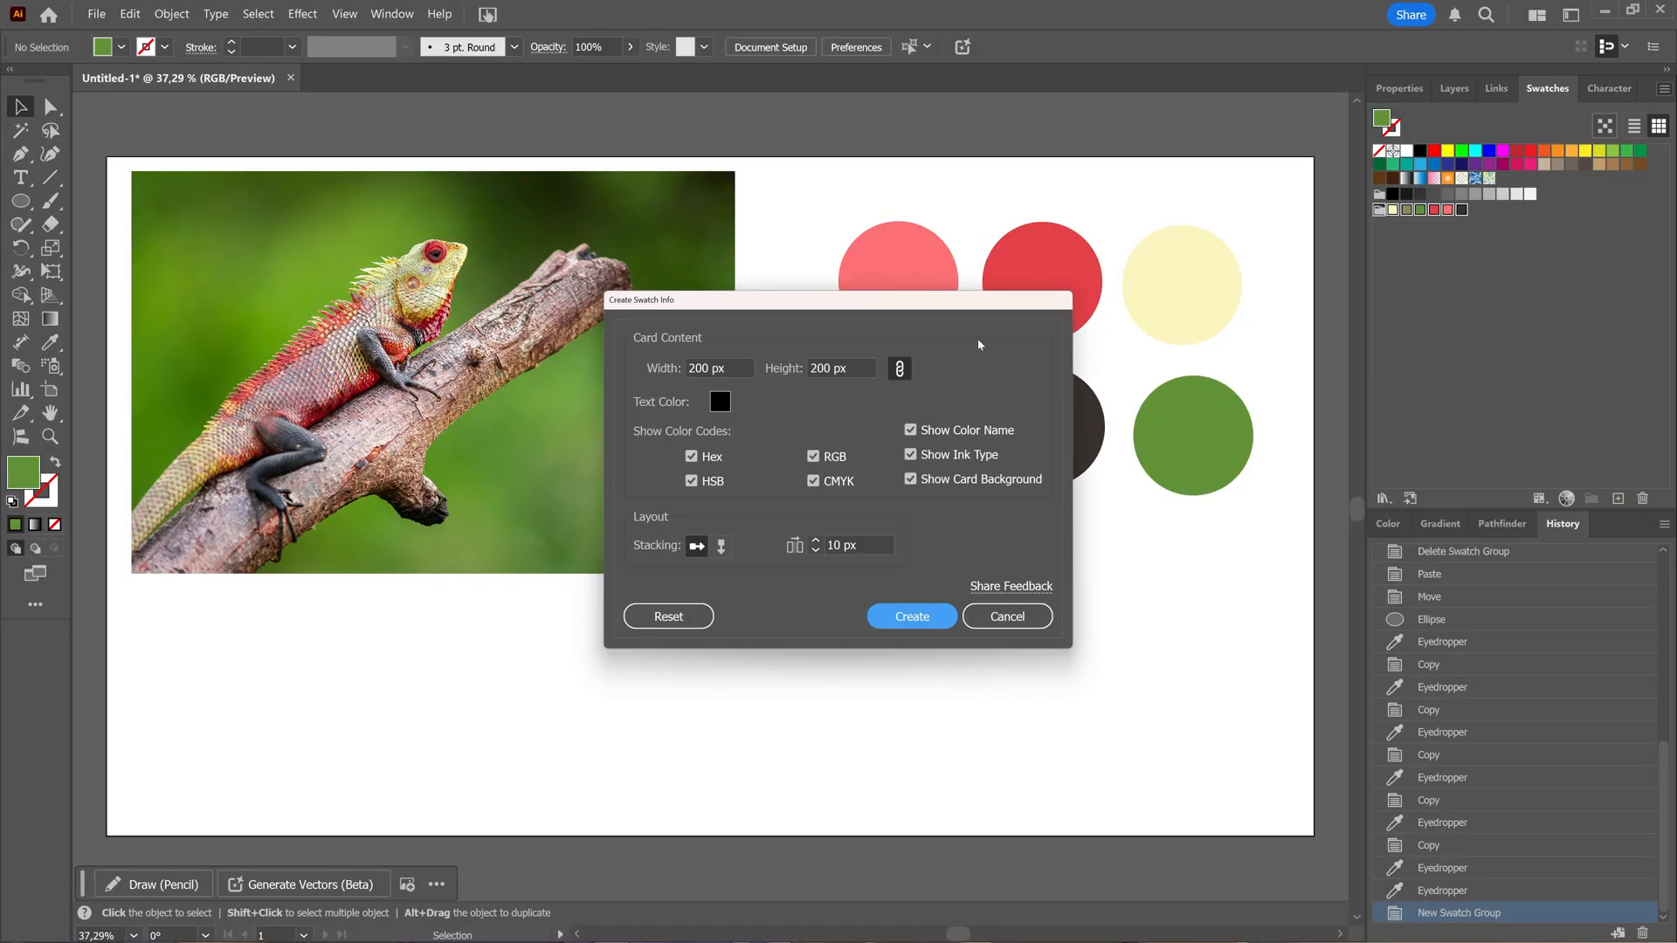
mouse_move(746, 356)
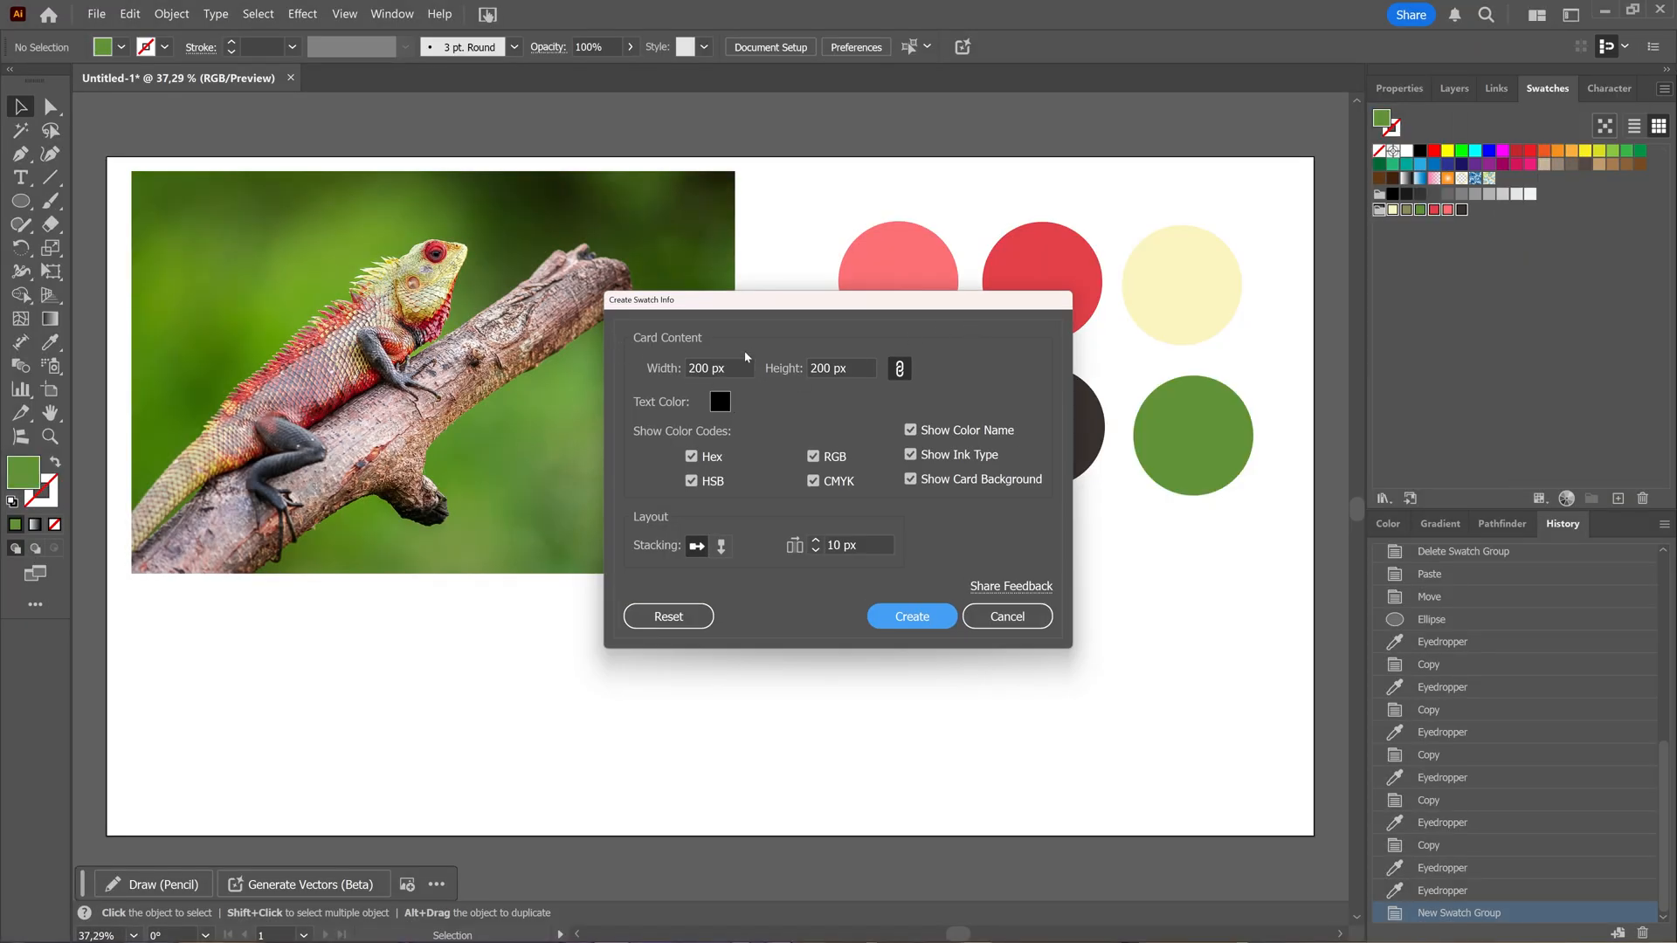
mouse_move(822, 398)
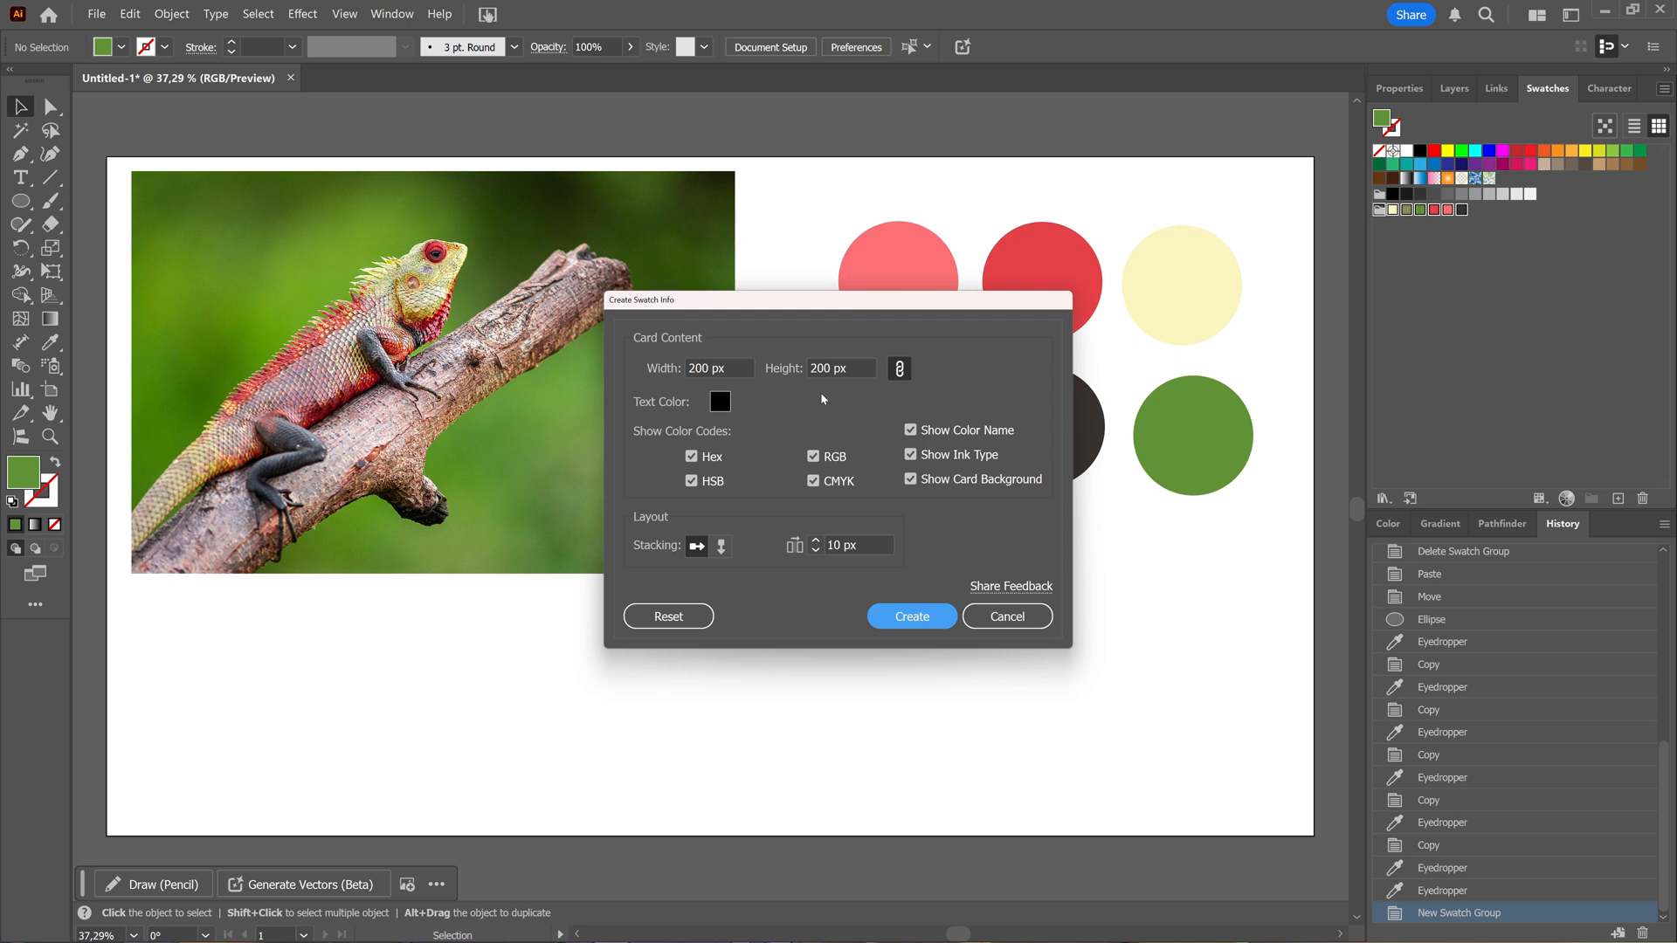
mouse_move(700, 387)
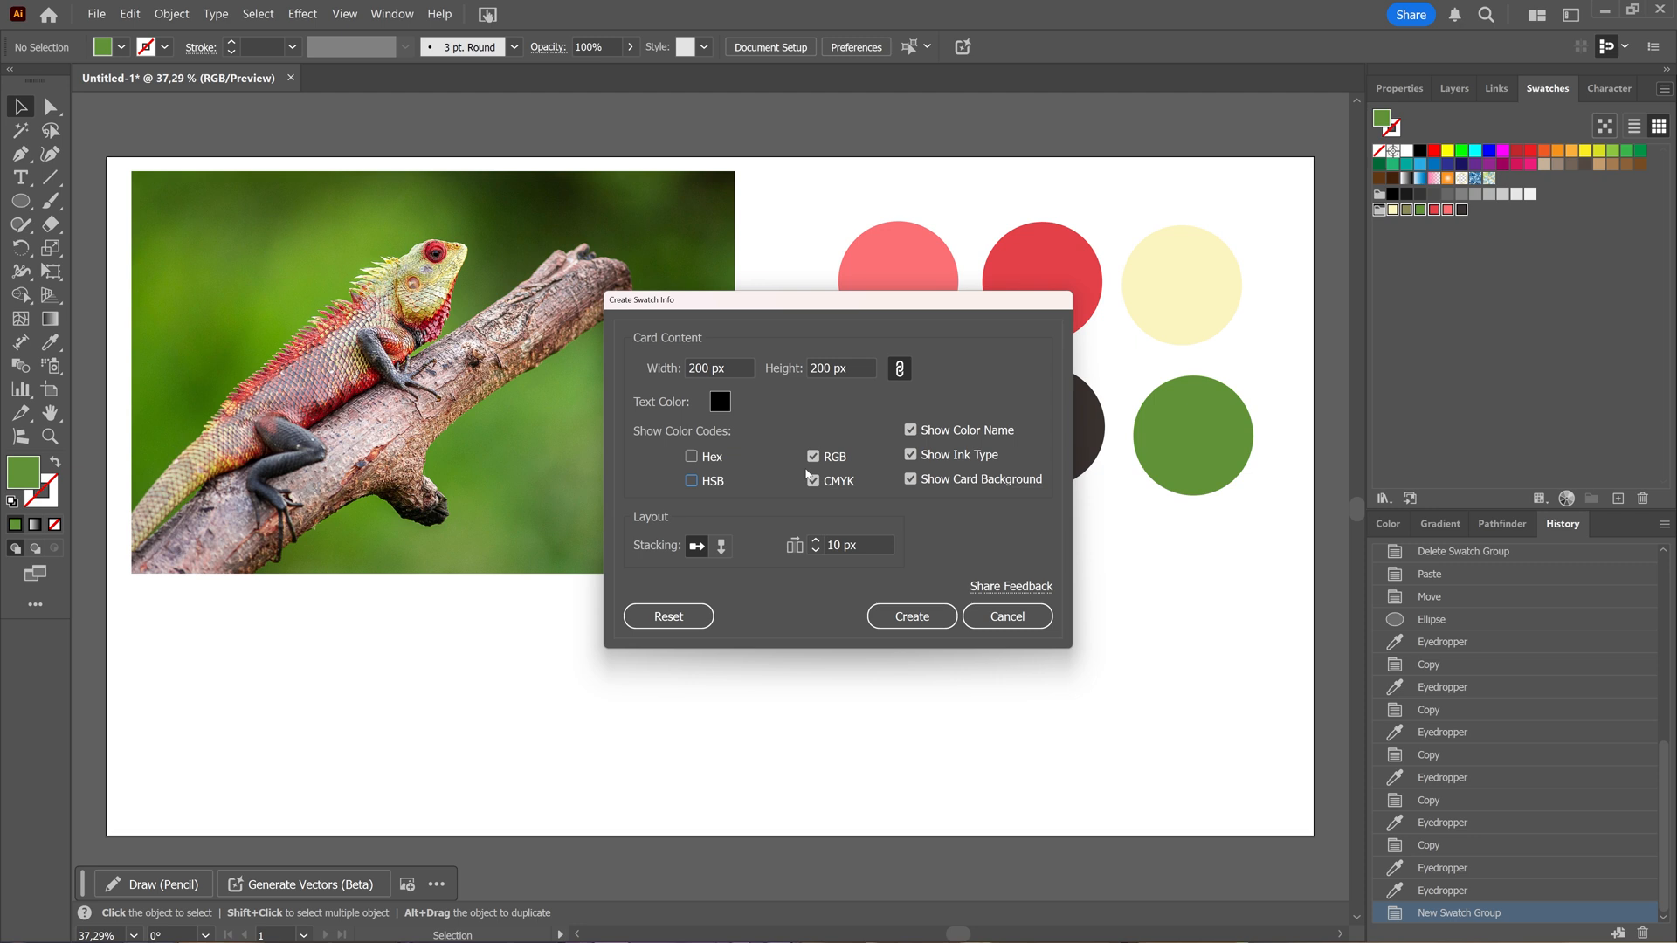
left_click(812, 480)
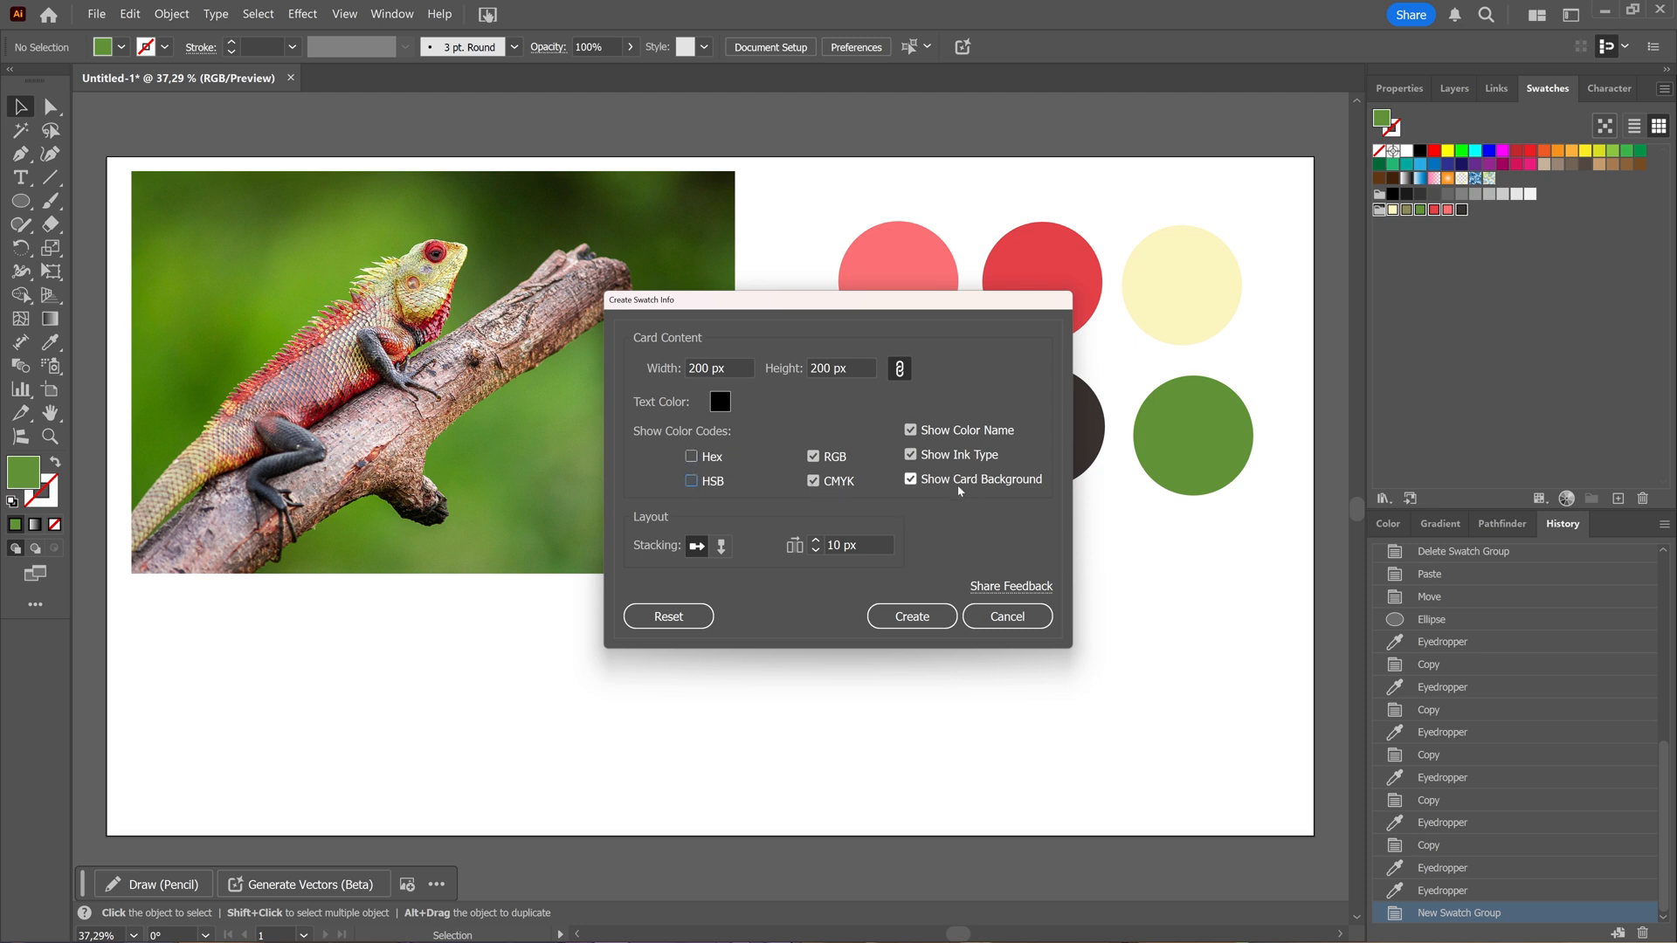
left_click(908, 454)
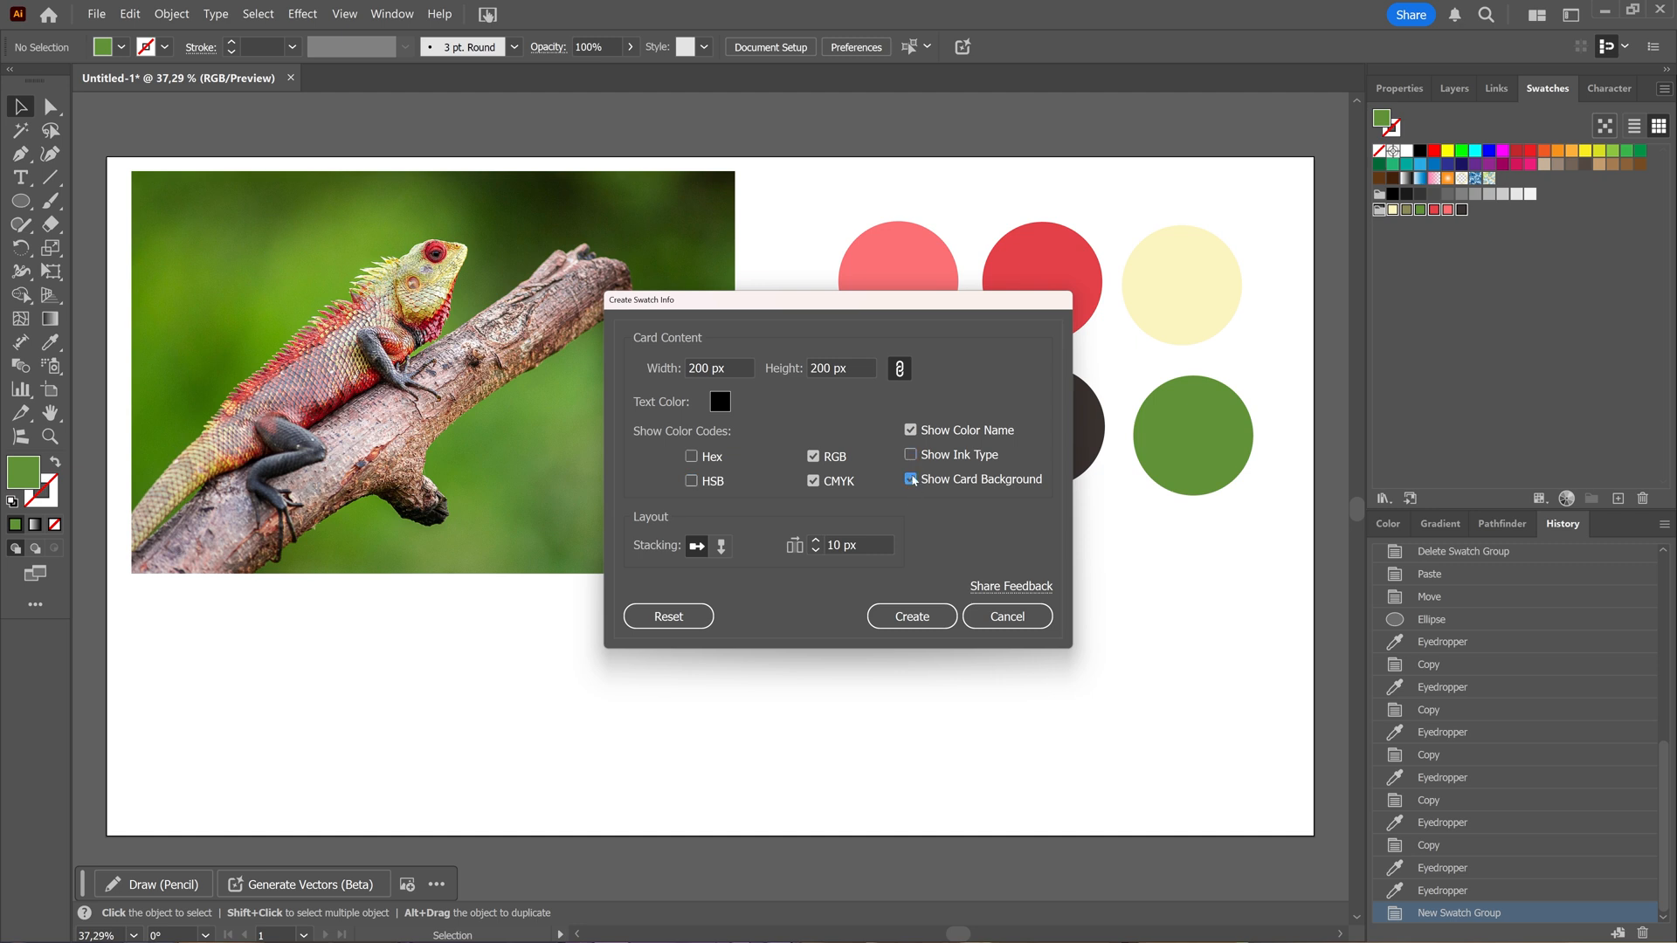
left_click(910, 478)
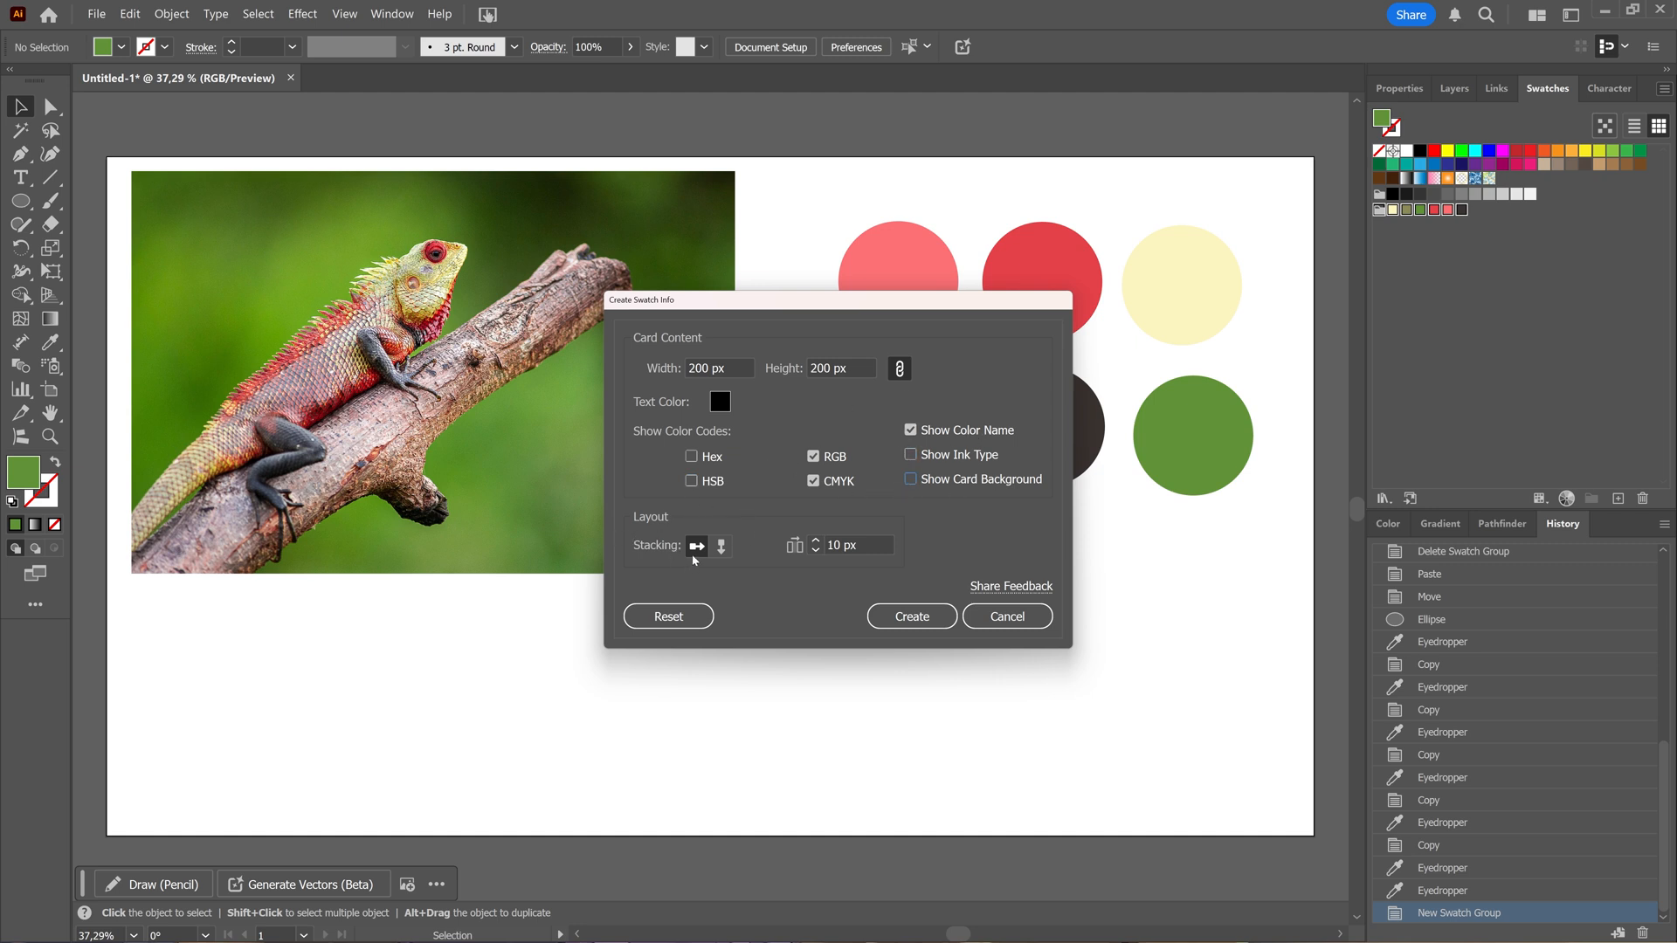
mouse_move(721, 546)
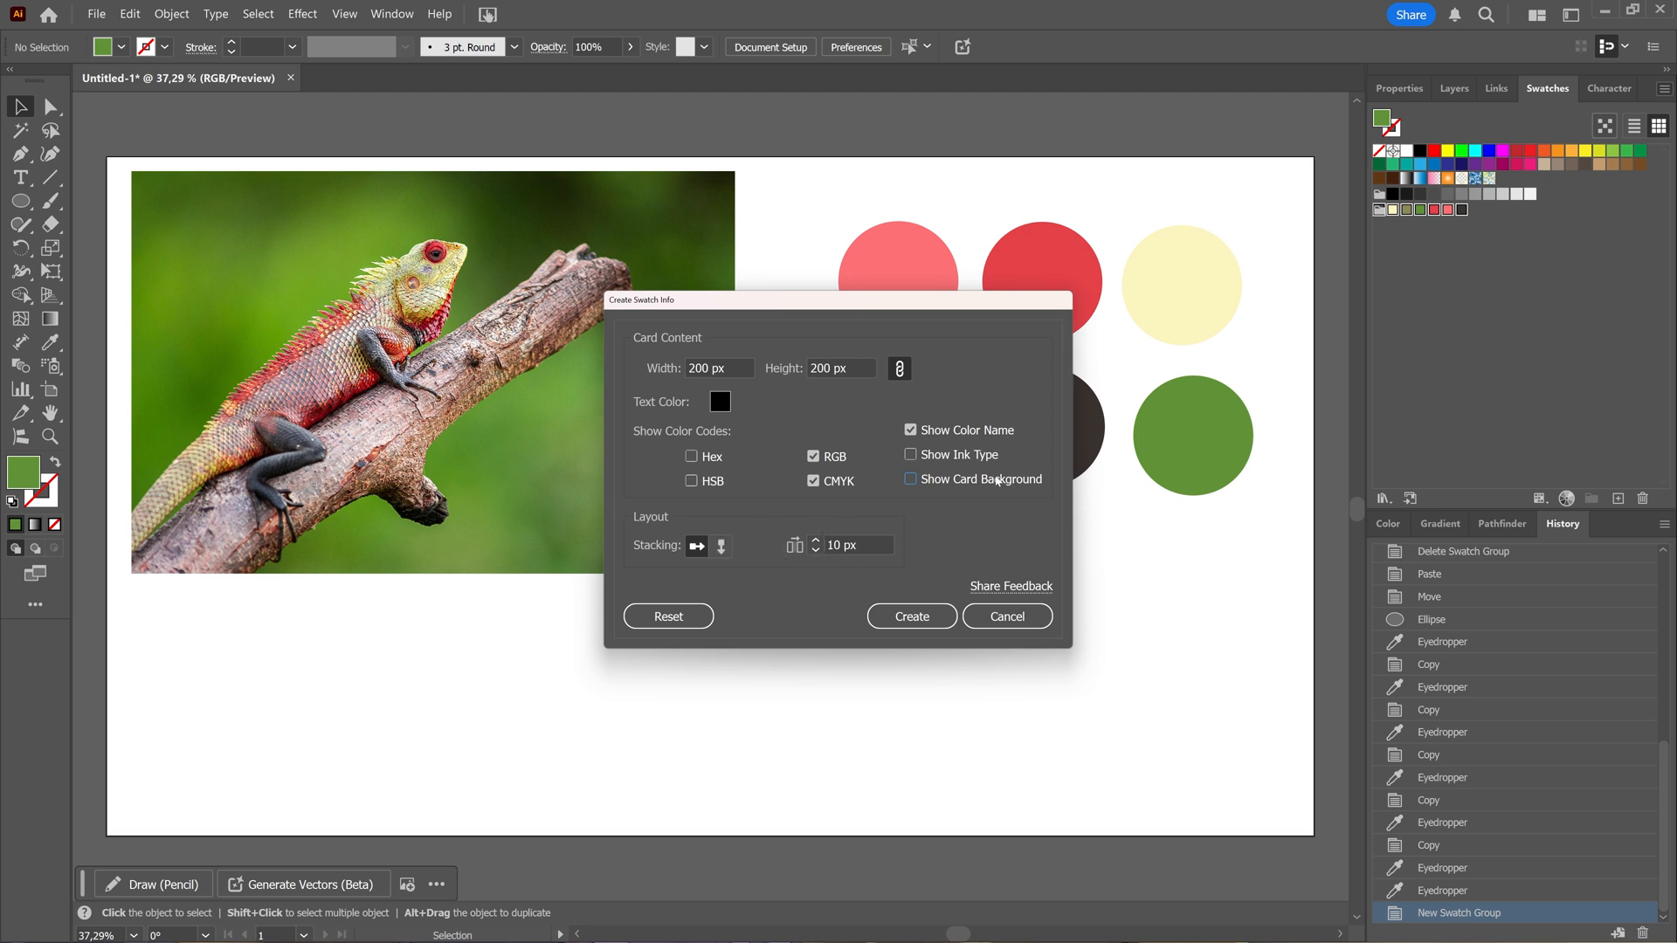
- Generate the six swatch info cards for the palette colours onto the artboard
left_click(910, 617)
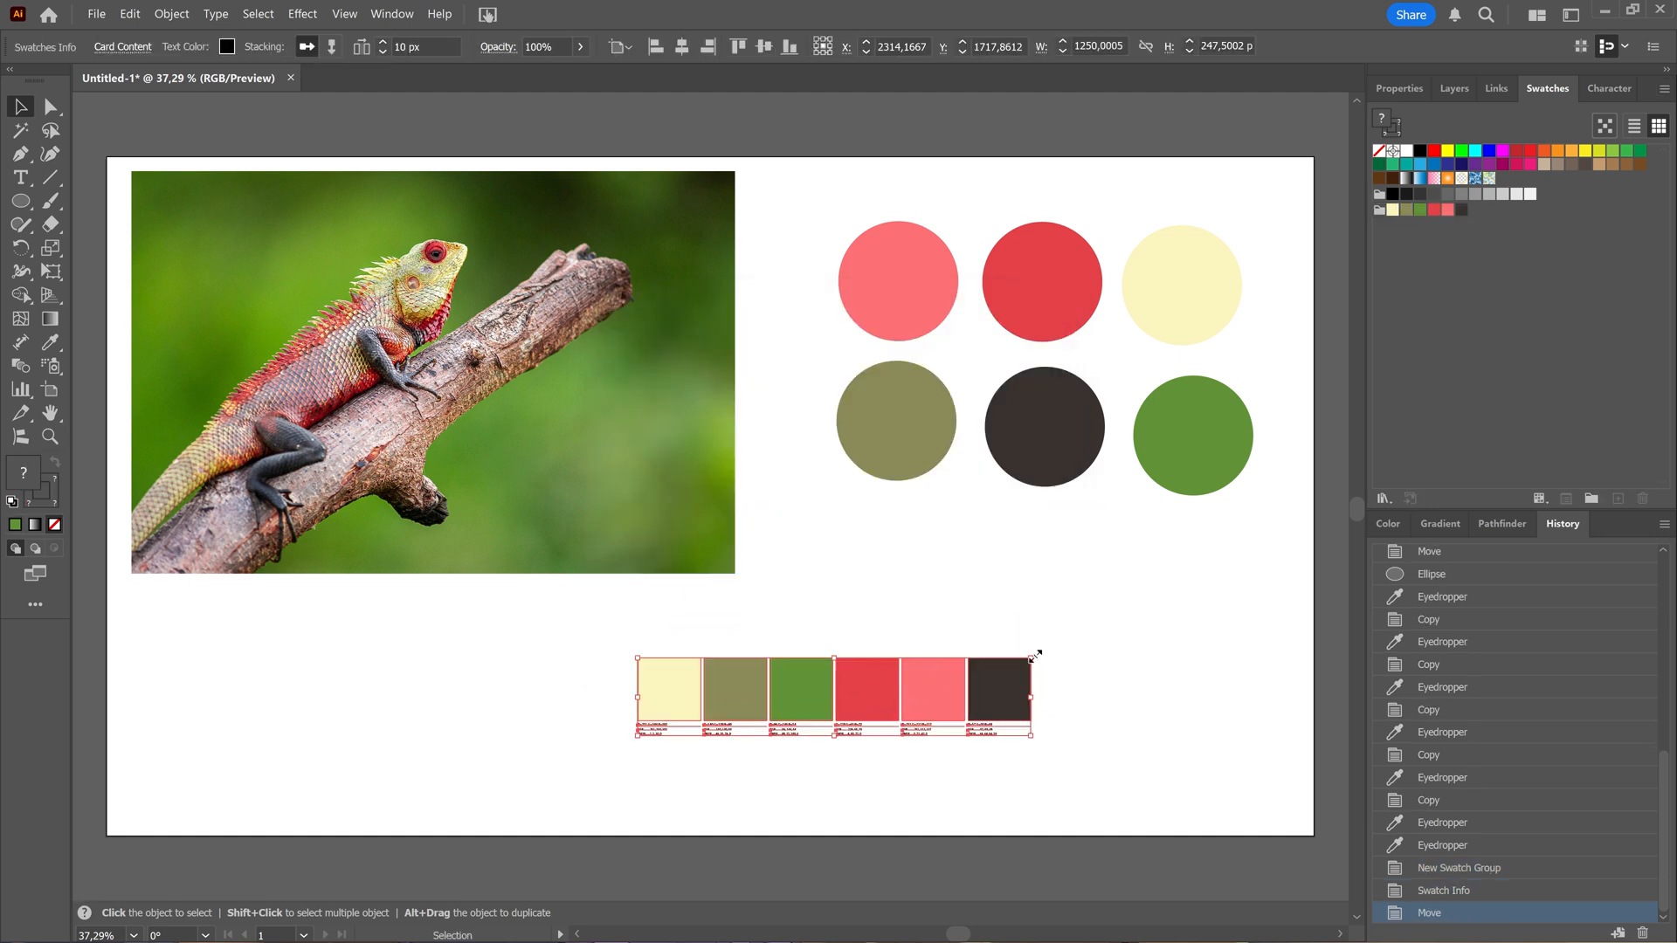
mouse_move(1033, 655)
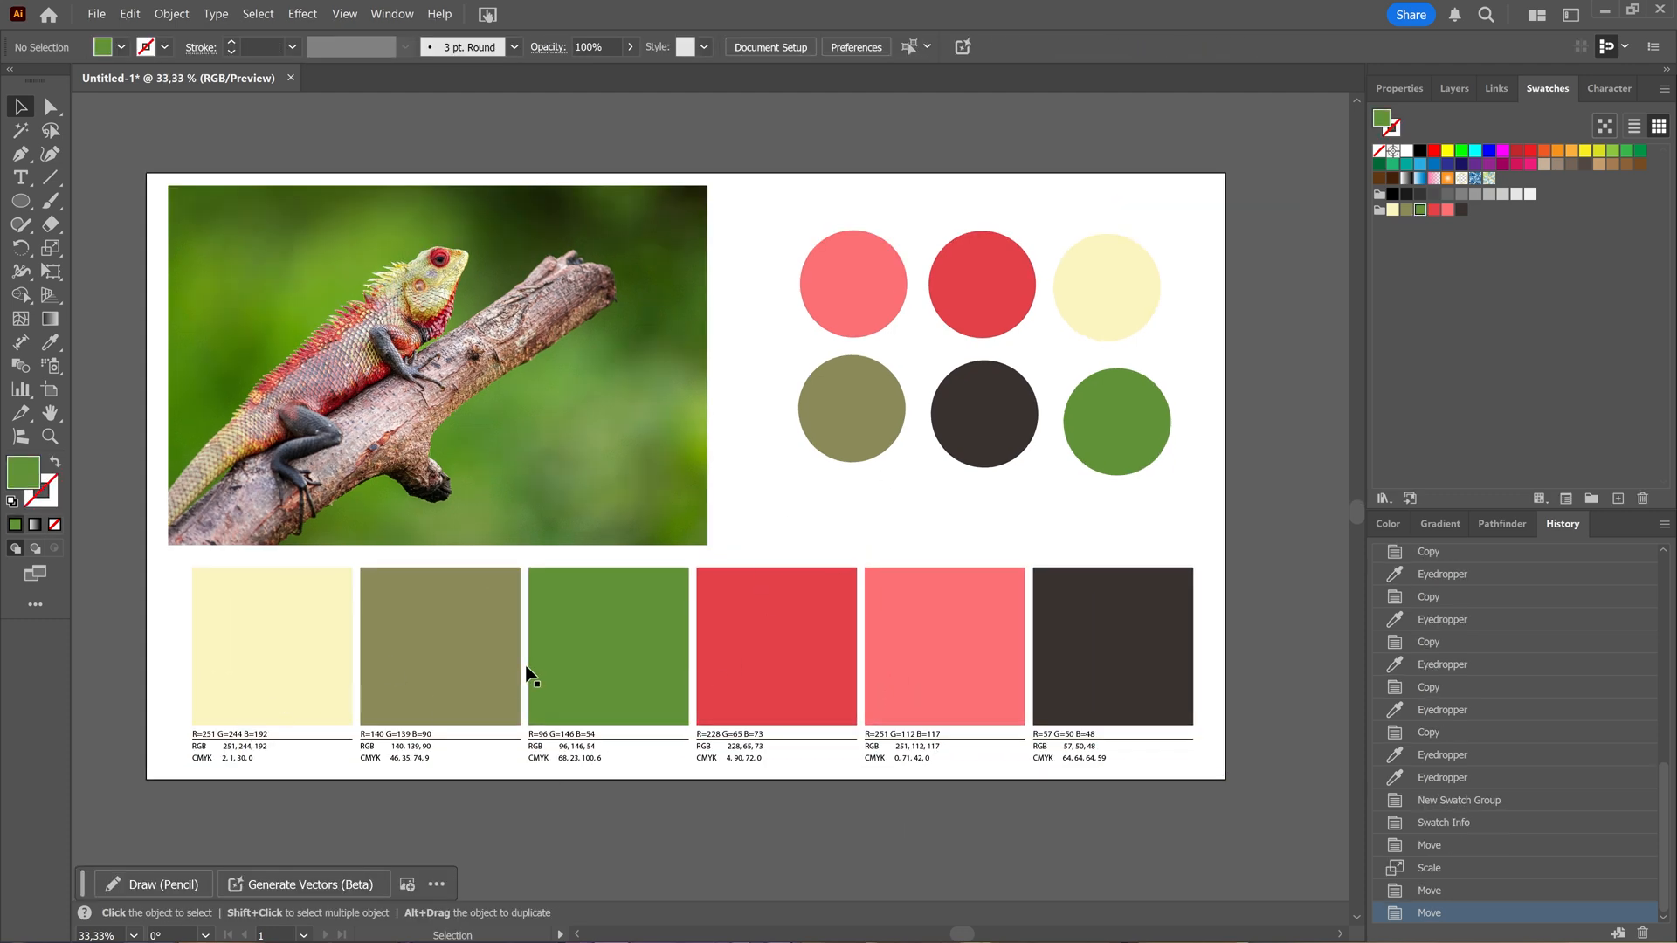
mouse_move(906, 440)
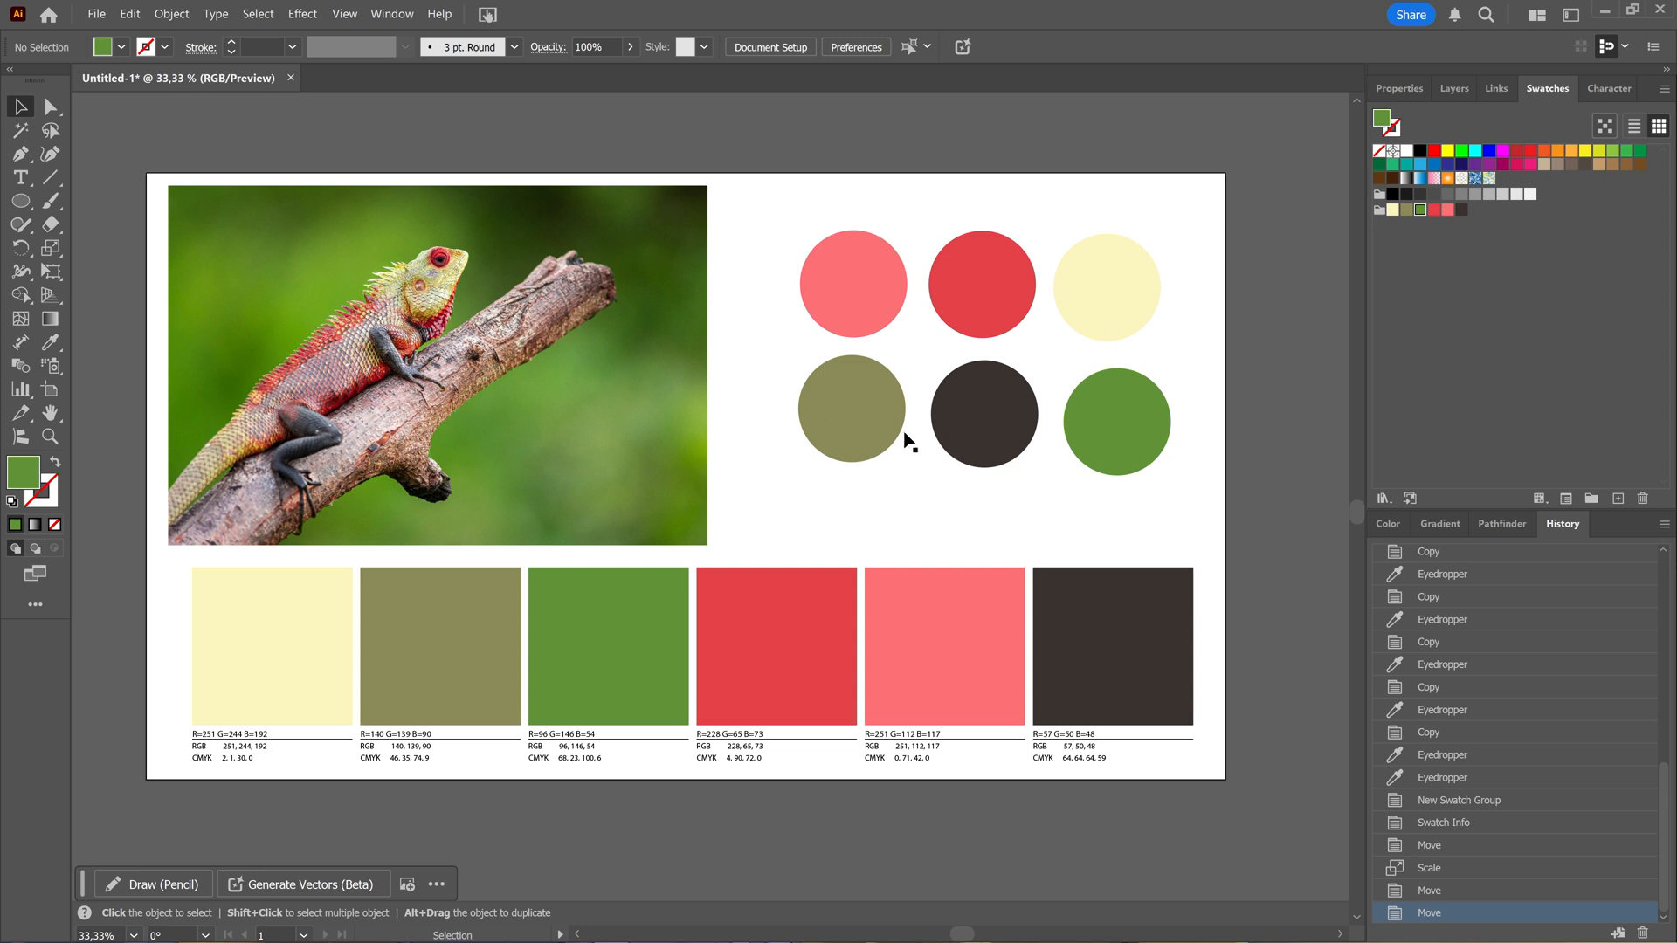
mouse_move(396, 311)
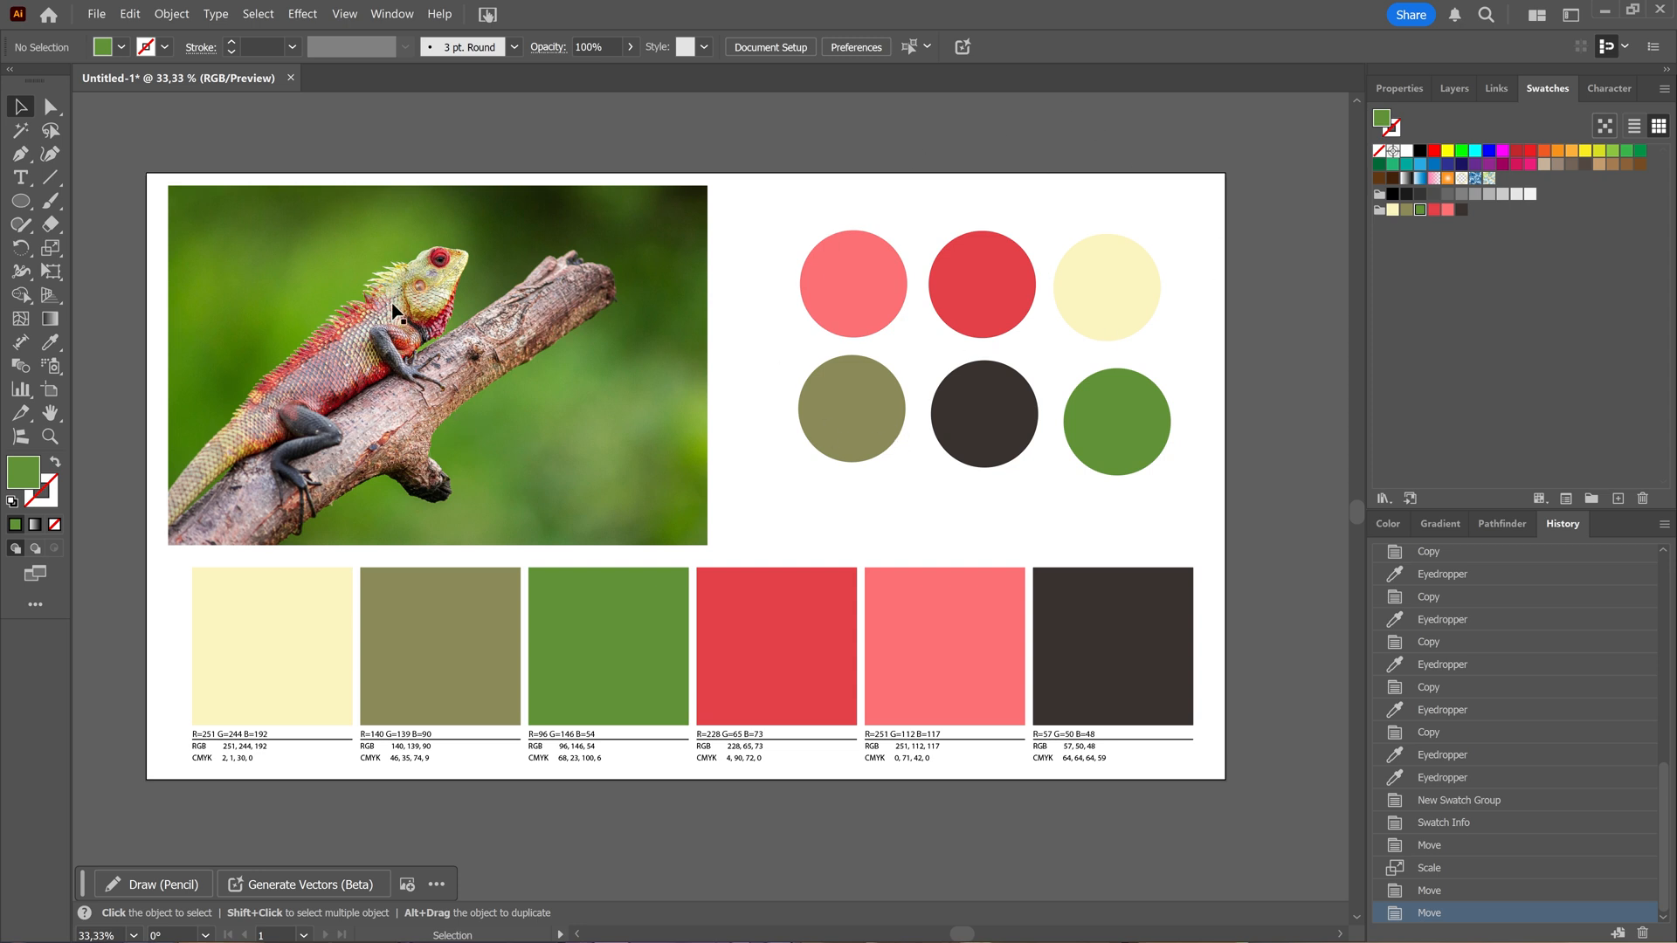
mouse_move(538, 746)
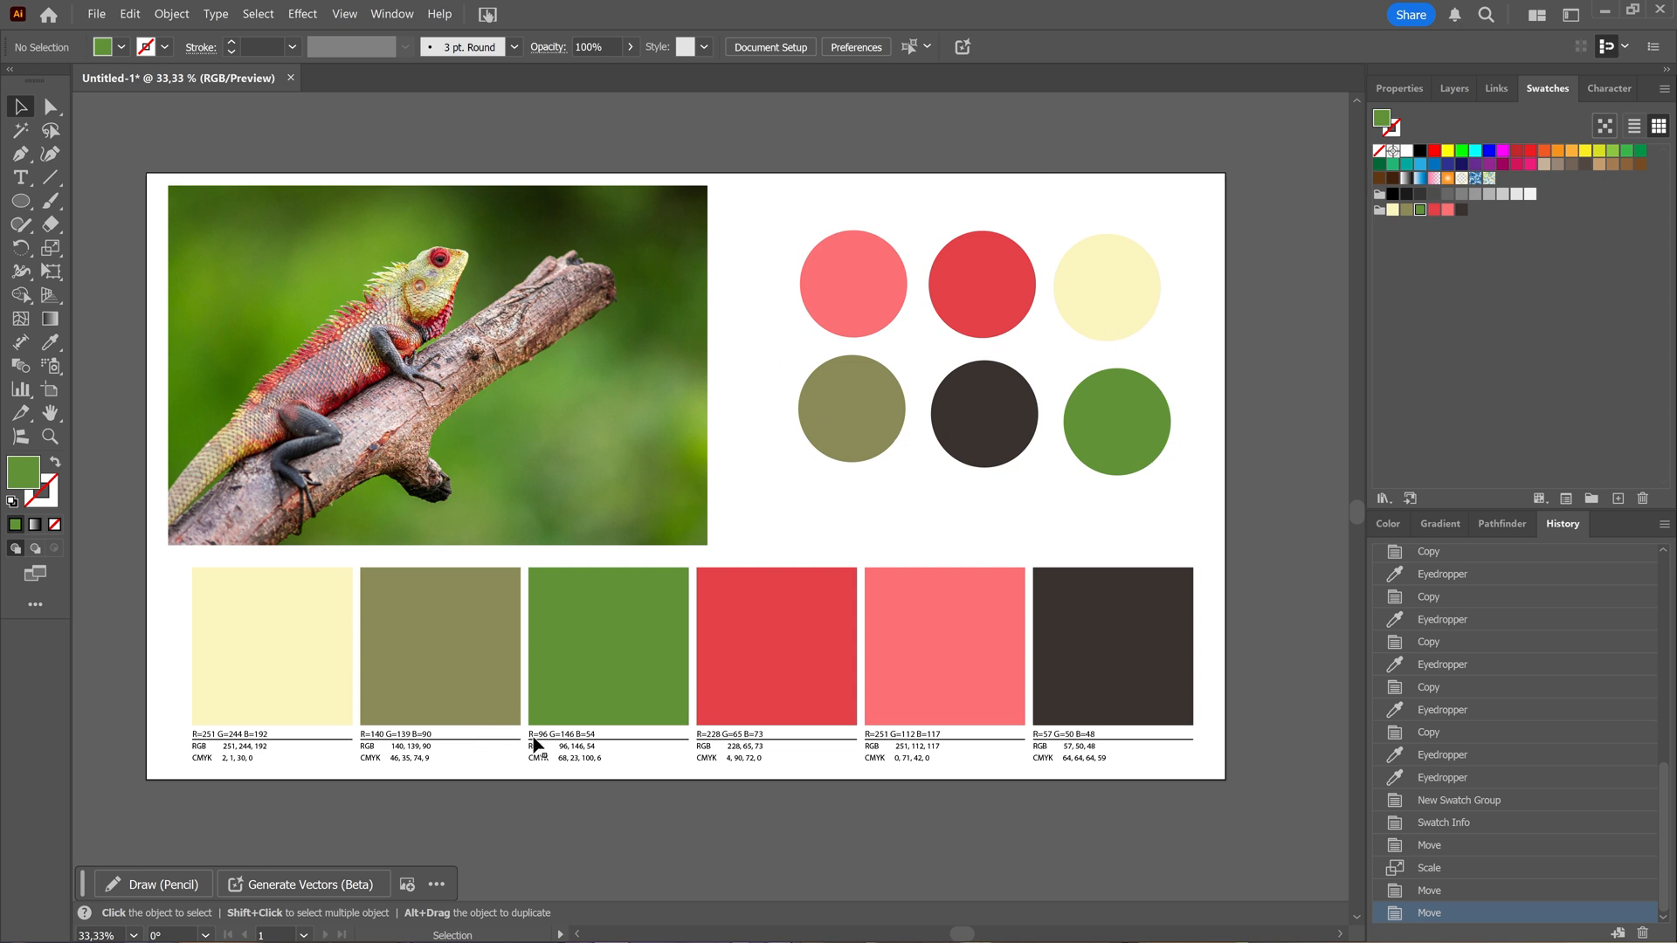
mouse_move(597, 779)
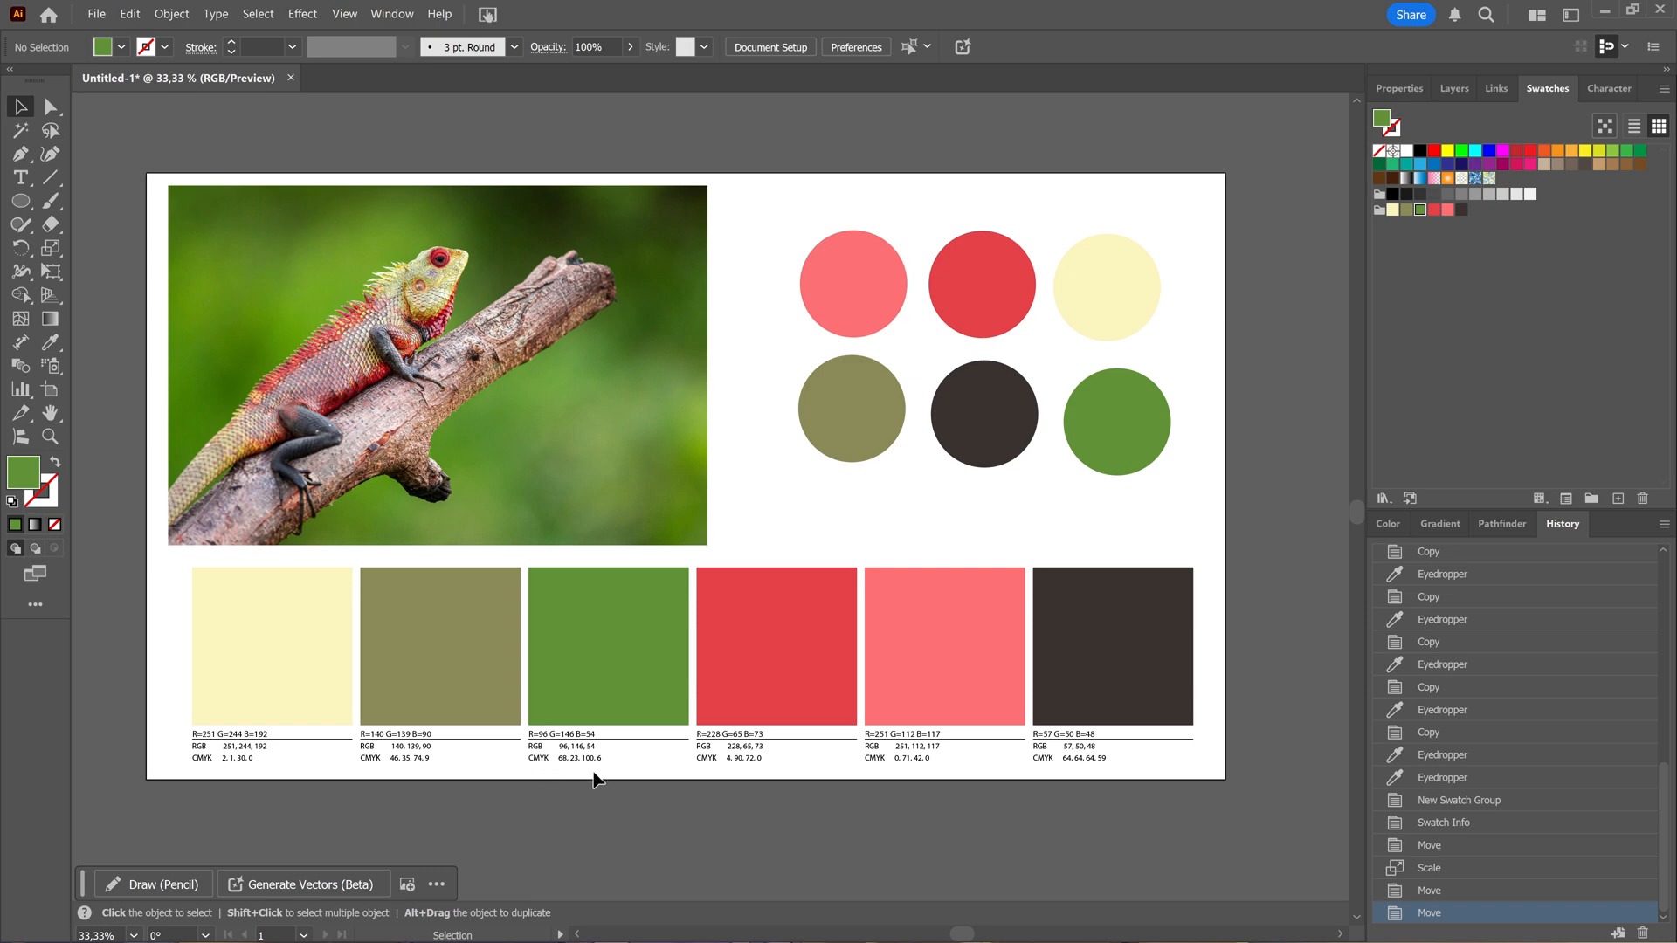
mouse_move(1056, 794)
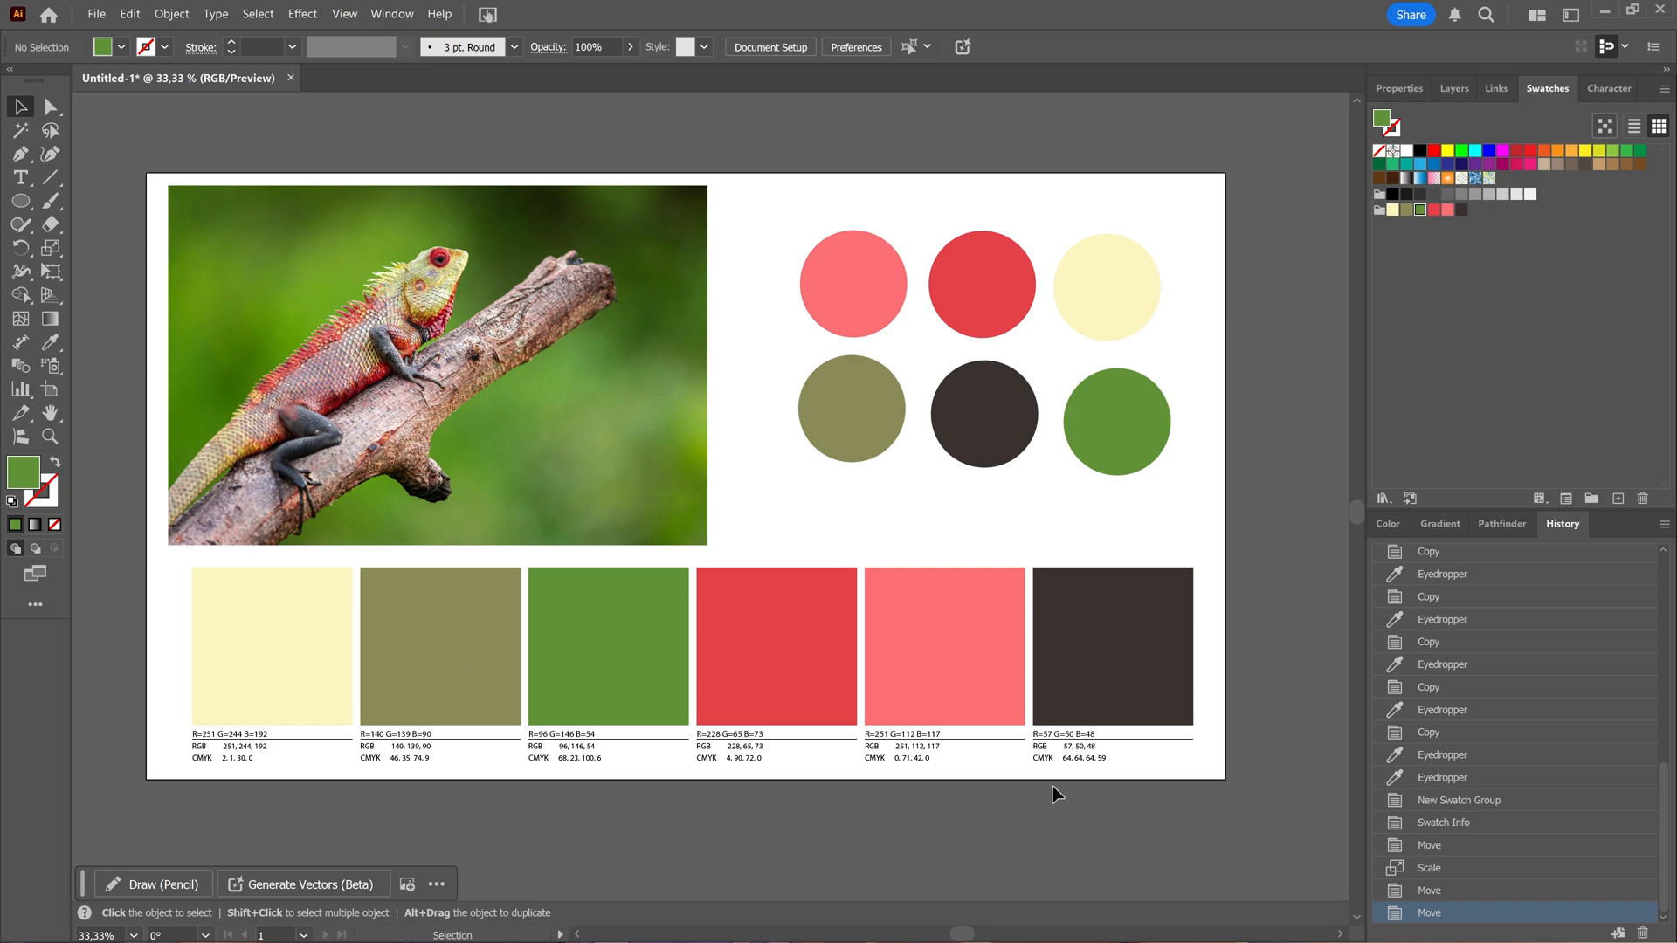